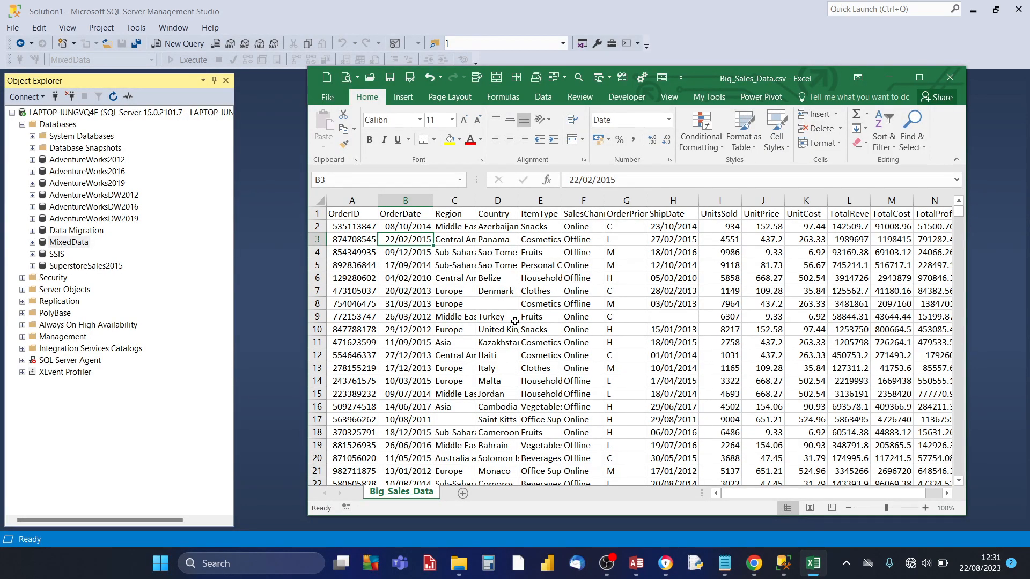
{"action": "mouse_move", "coordinate": [476, 308]}
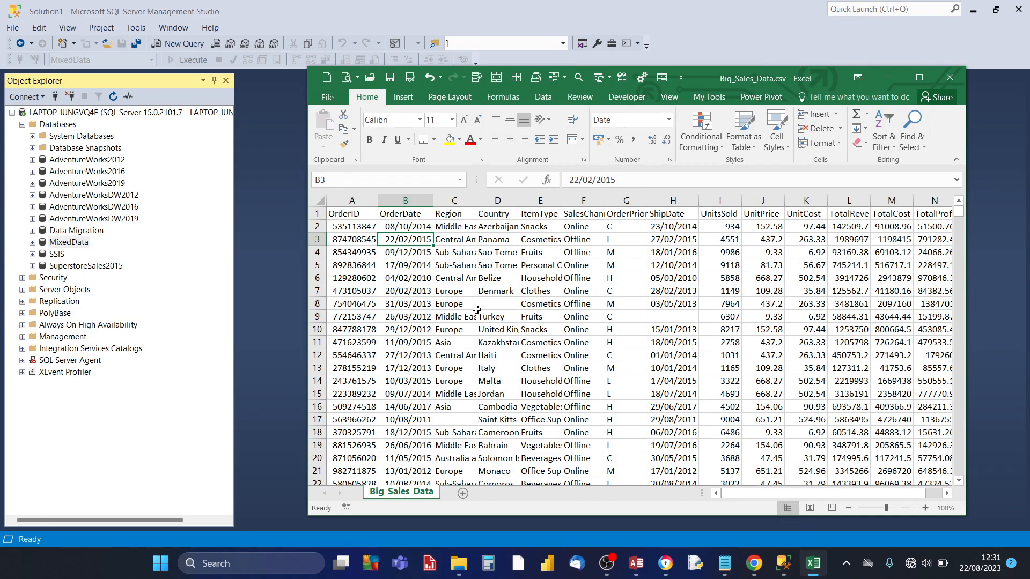
Step: Inspect Region, order date, OrderID and ship date cells, then close the Big_Sales_Data workbook
{"action": "left_click", "coordinate": [454, 278]}
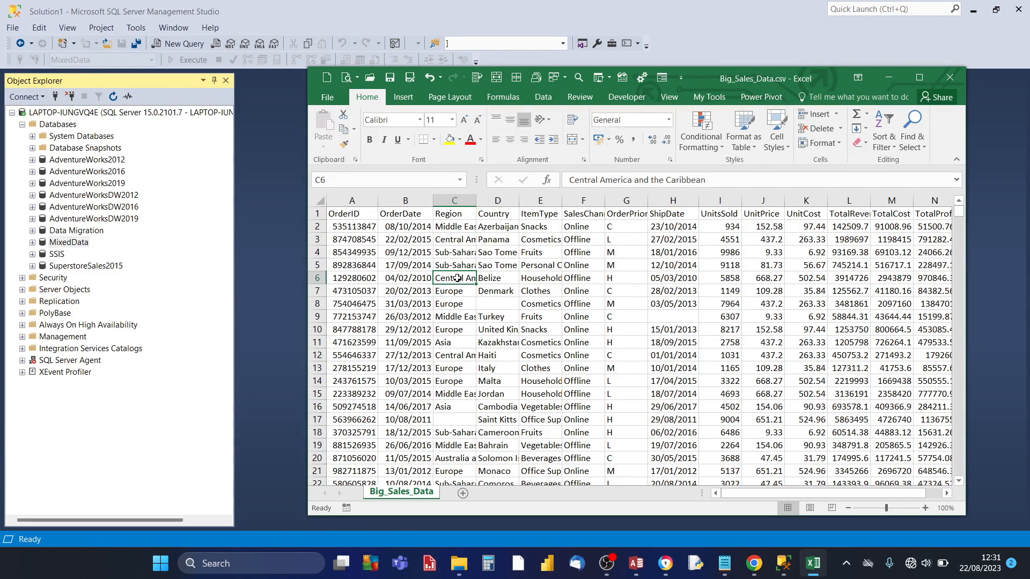
{"action": "left_click", "coordinate": [453, 303]}
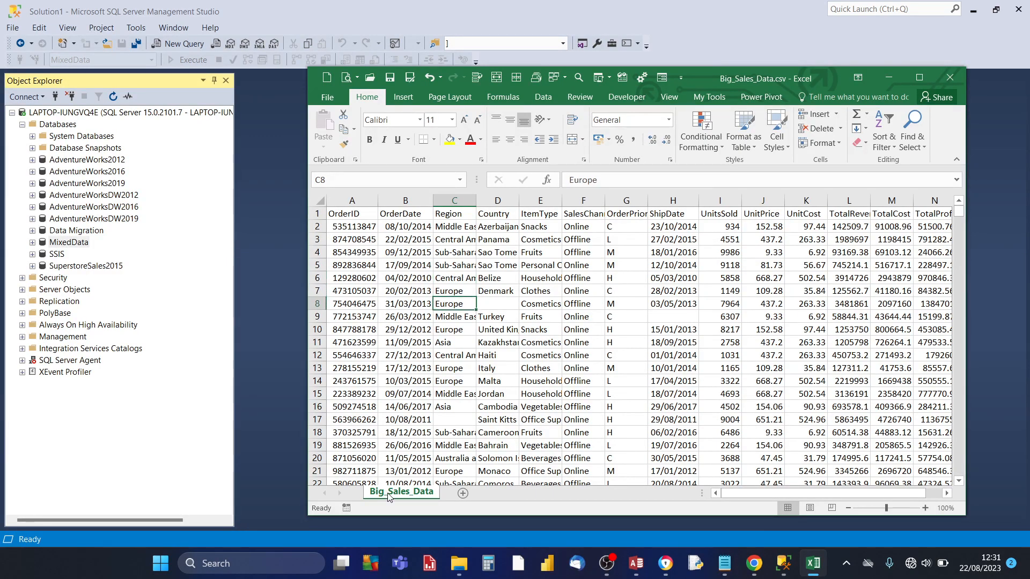
{"action": "left_click", "coordinate": [405, 264]}
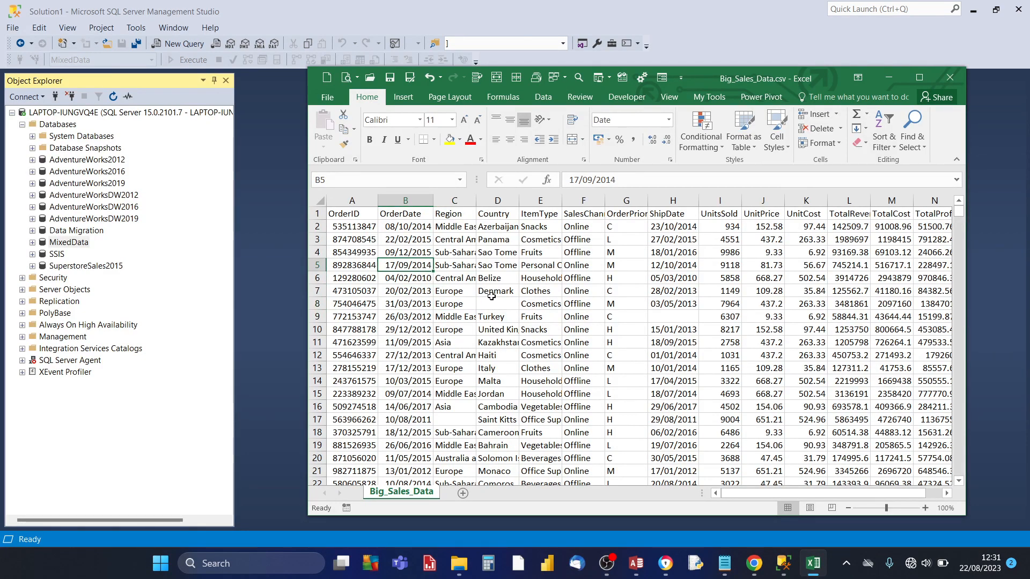
{"action": "left_click", "coordinate": [351, 238]}
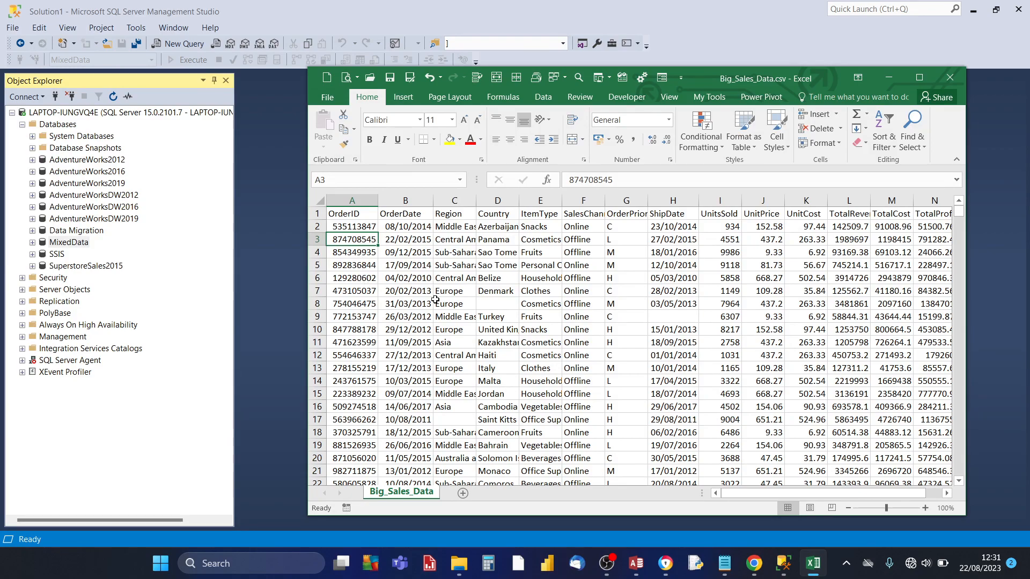
{"action": "left_click", "coordinate": [453, 290]}
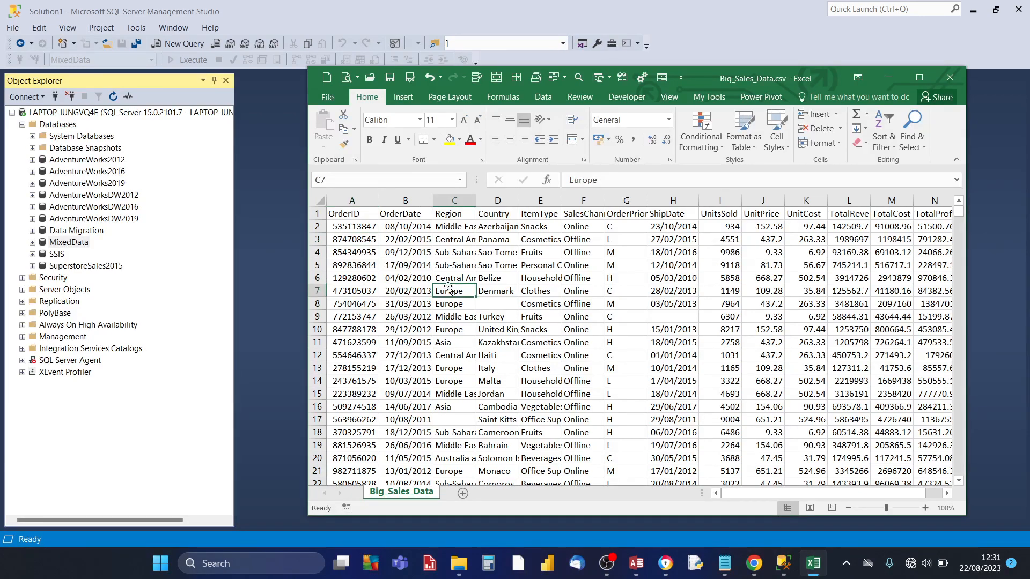
{"action": "left_click", "coordinate": [670, 265]}
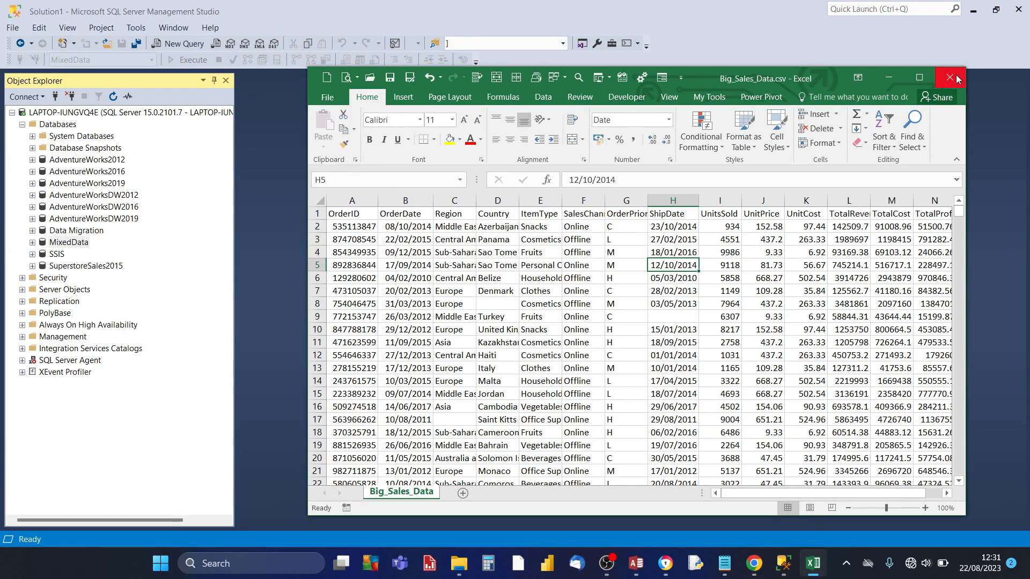
{"action": "left_click", "coordinate": [949, 77]}
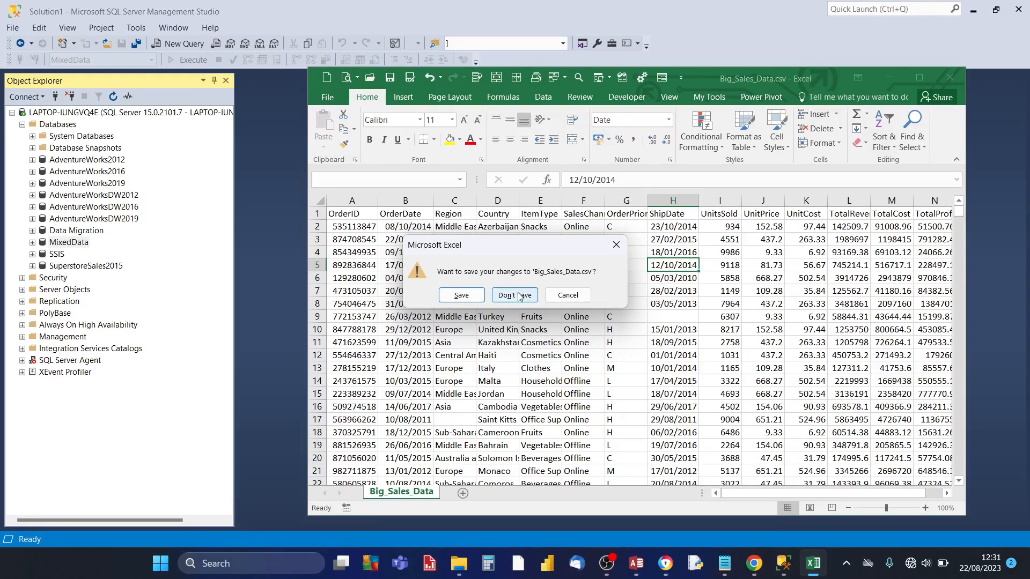
Step: Close Excel without saving, returning to SSMS with MixedData highlighted
{"action": "left_click", "coordinate": [514, 295]}
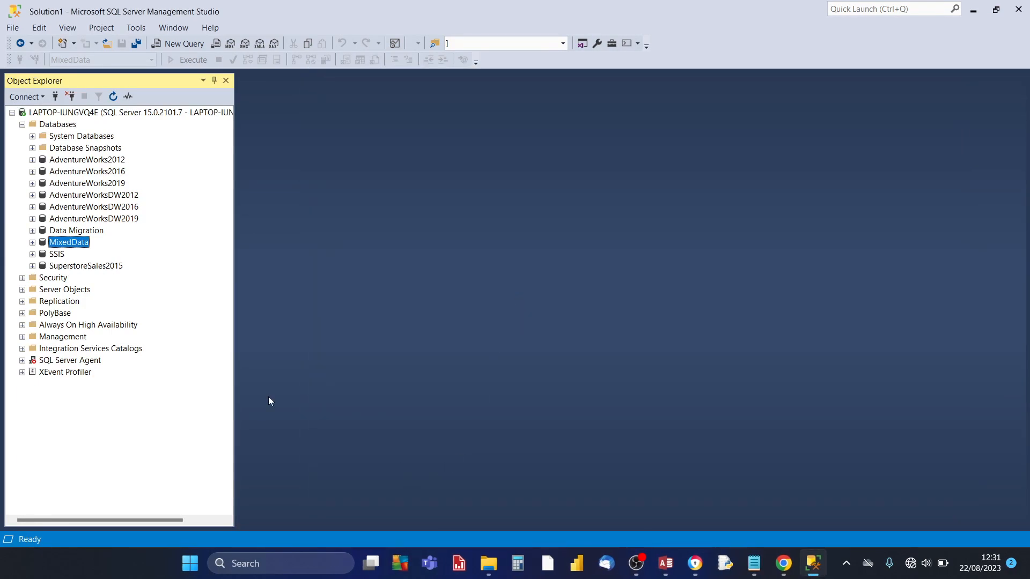
{"action": "mouse_move", "coordinate": [234, 263]}
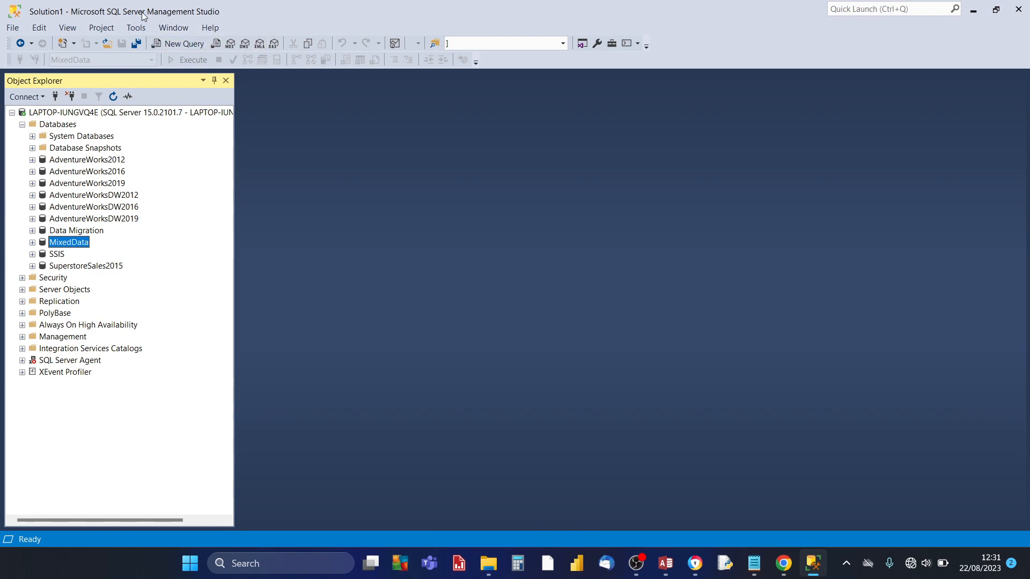
{"action": "mouse_move", "coordinate": [50, 170]}
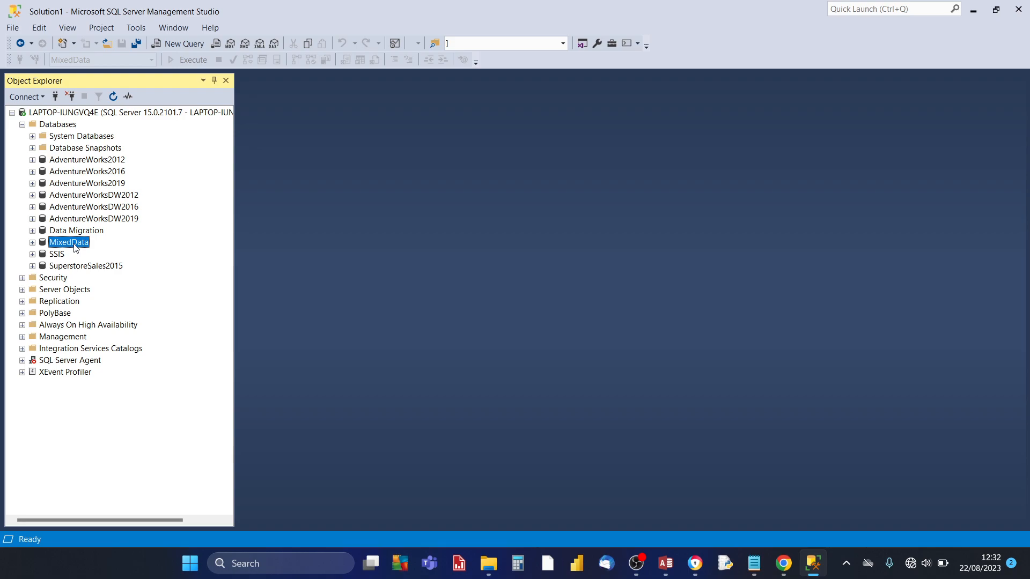
Step: Launch Tasks > Import Flat File from the MixedData database's context menu
{"action": "right_click", "coordinate": [68, 242]}
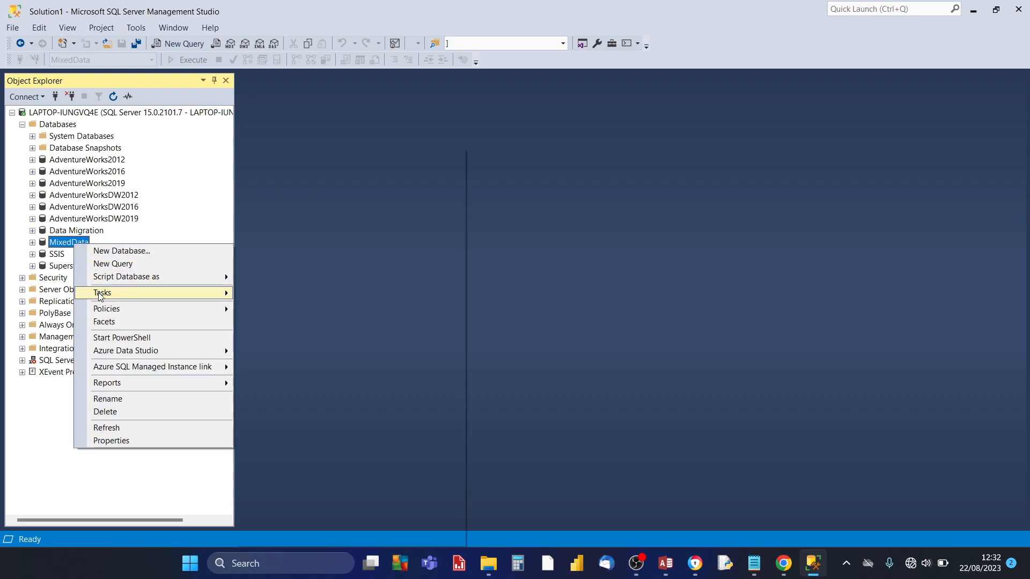
{"action": "left_click", "coordinate": [102, 292]}
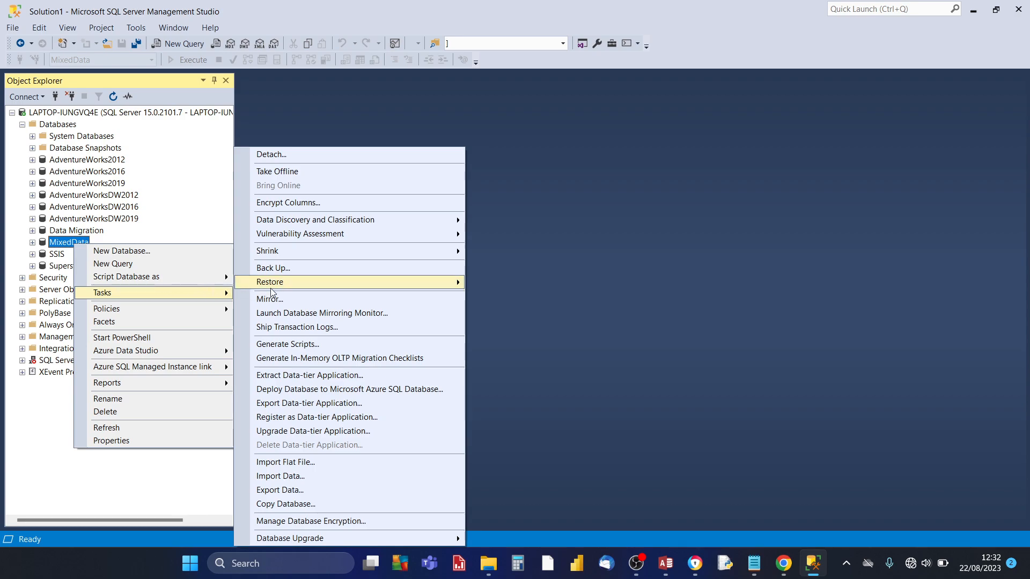
{"action": "mouse_move", "coordinate": [310, 374]}
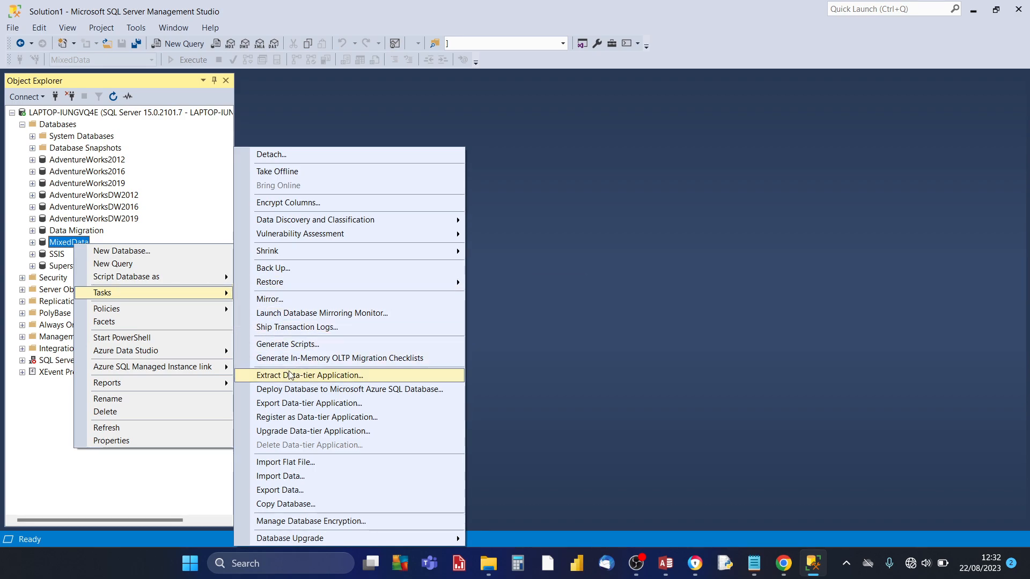
{"action": "mouse_move", "coordinate": [292, 452]}
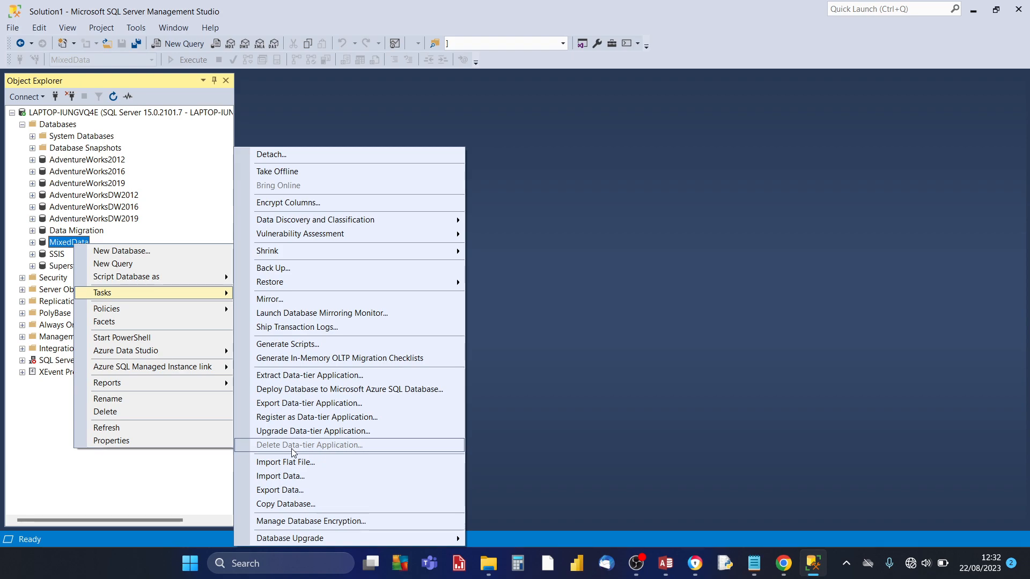
{"action": "mouse_move", "coordinate": [293, 462]}
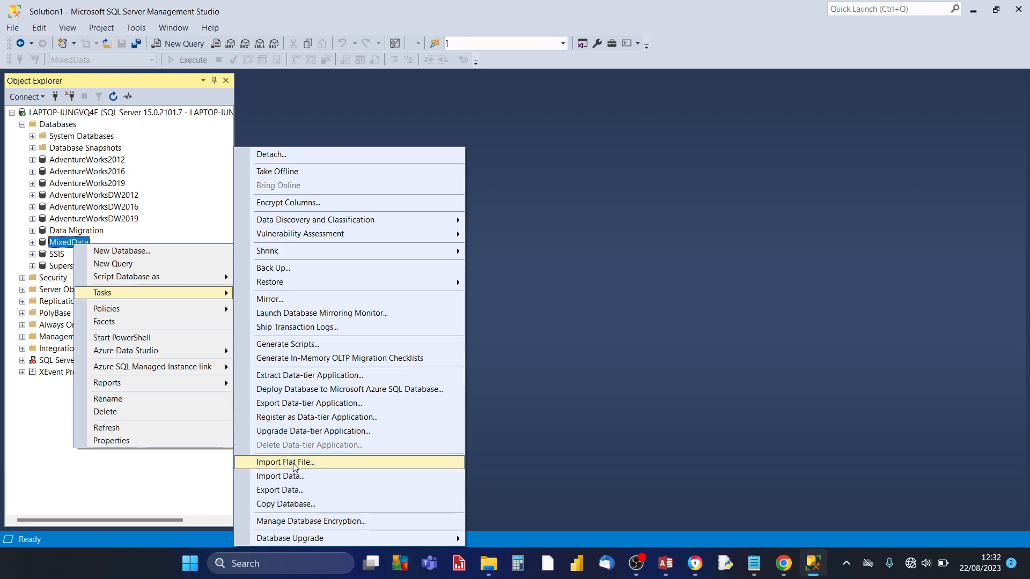
{"action": "mouse_move", "coordinate": [295, 476]}
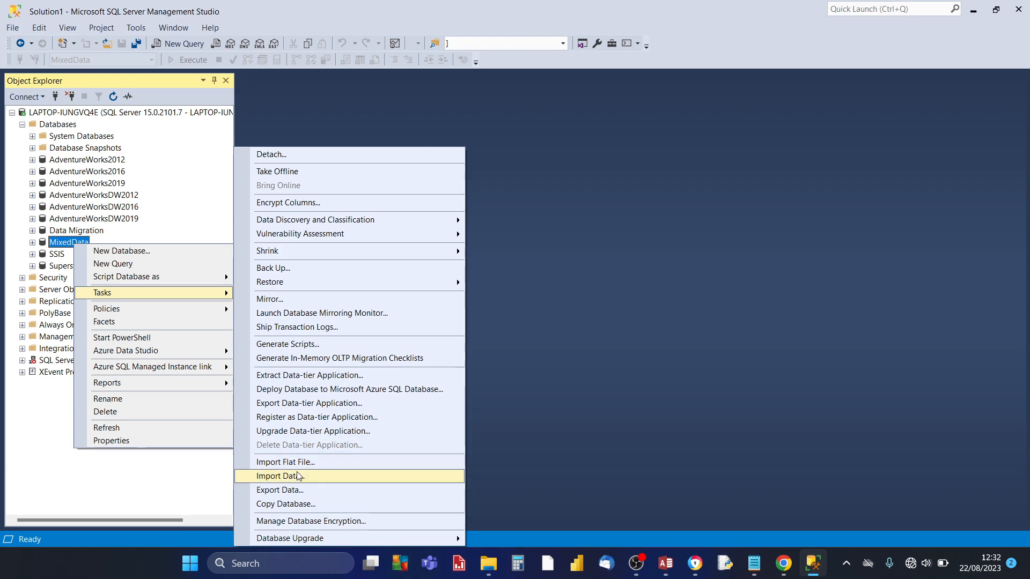
{"action": "mouse_move", "coordinate": [296, 462]}
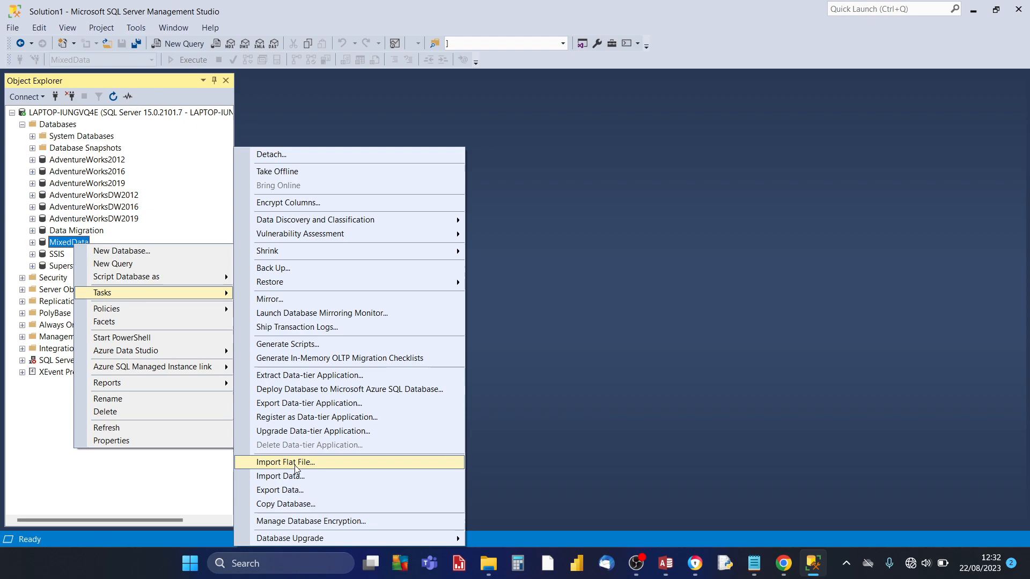
{"action": "mouse_move", "coordinate": [296, 476]}
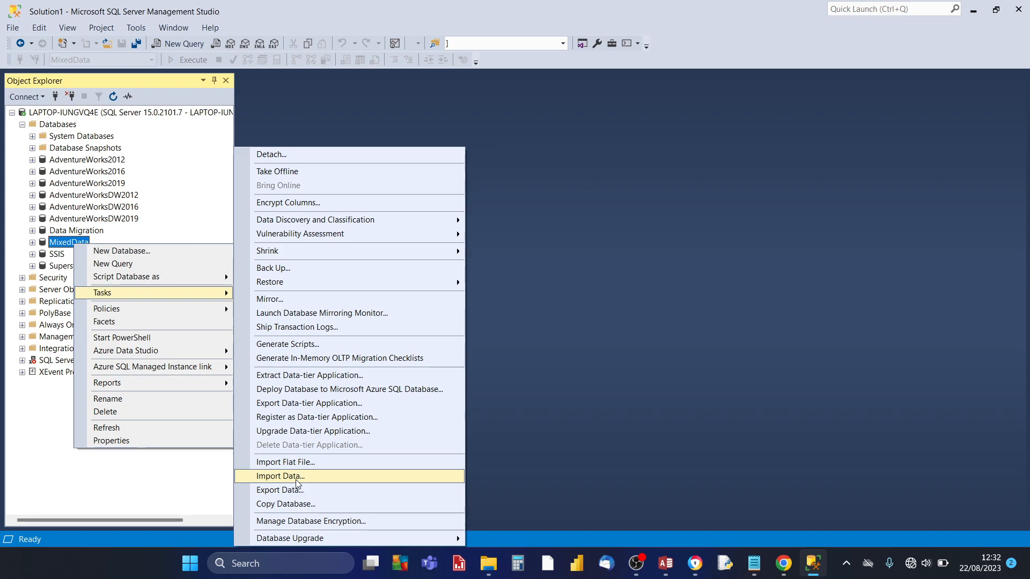
{"action": "mouse_move", "coordinate": [284, 462]}
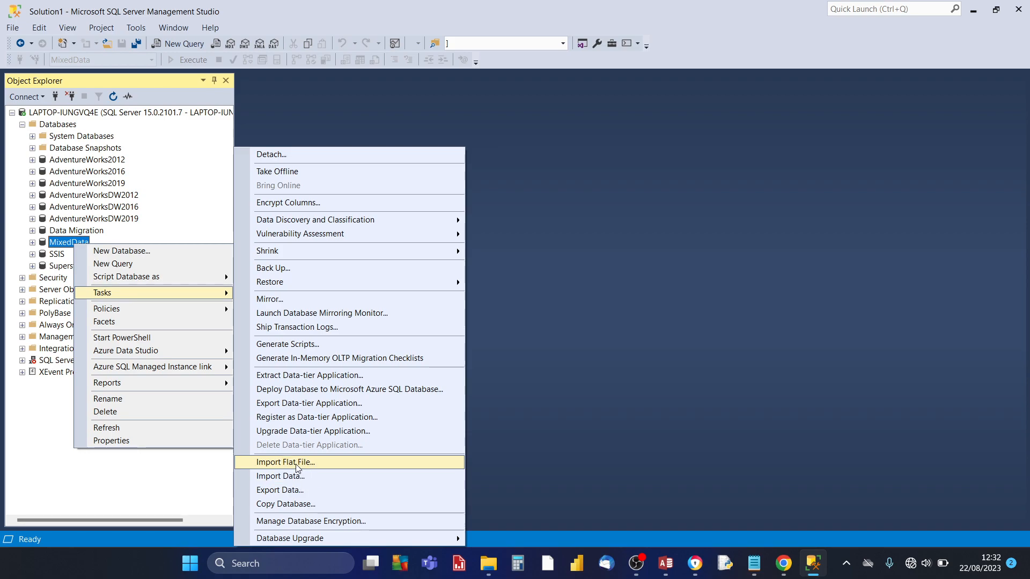
{"action": "left_click", "coordinate": [284, 462]}
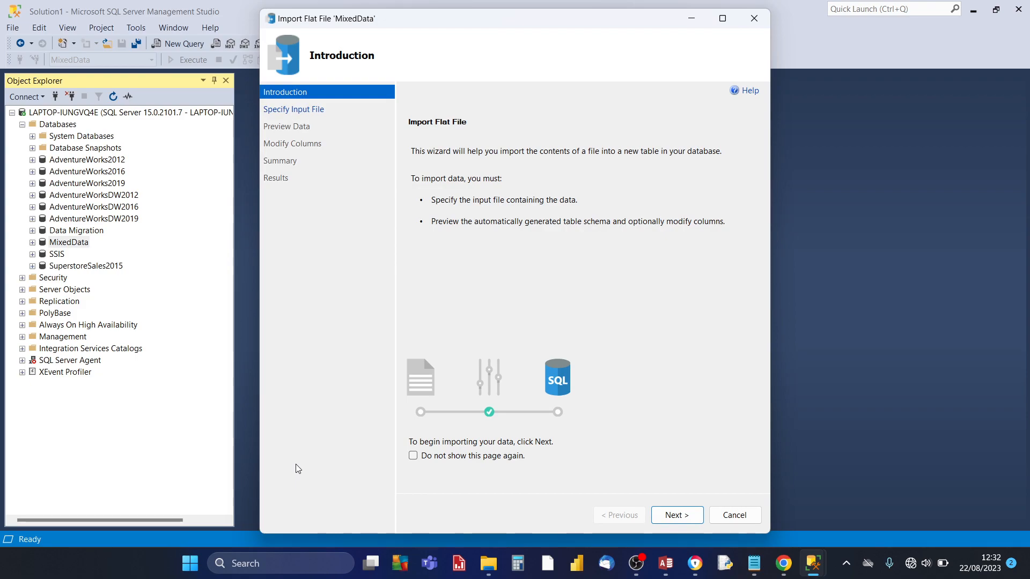
Step: Advance the wizard past the Introduction page to Specify Input File
{"action": "left_click", "coordinate": [676, 515]}
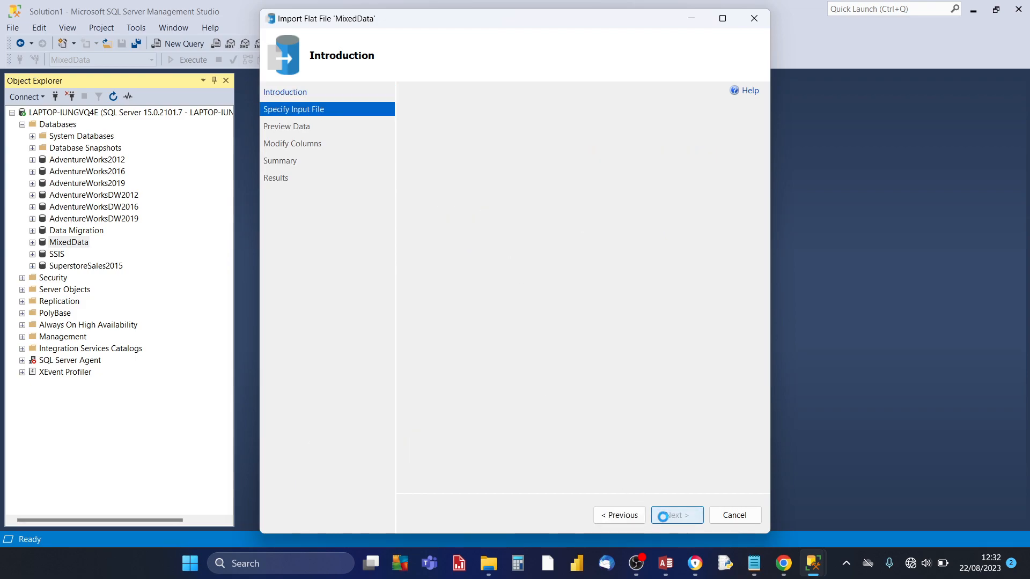
{"action": "left_click", "coordinate": [676, 515]}
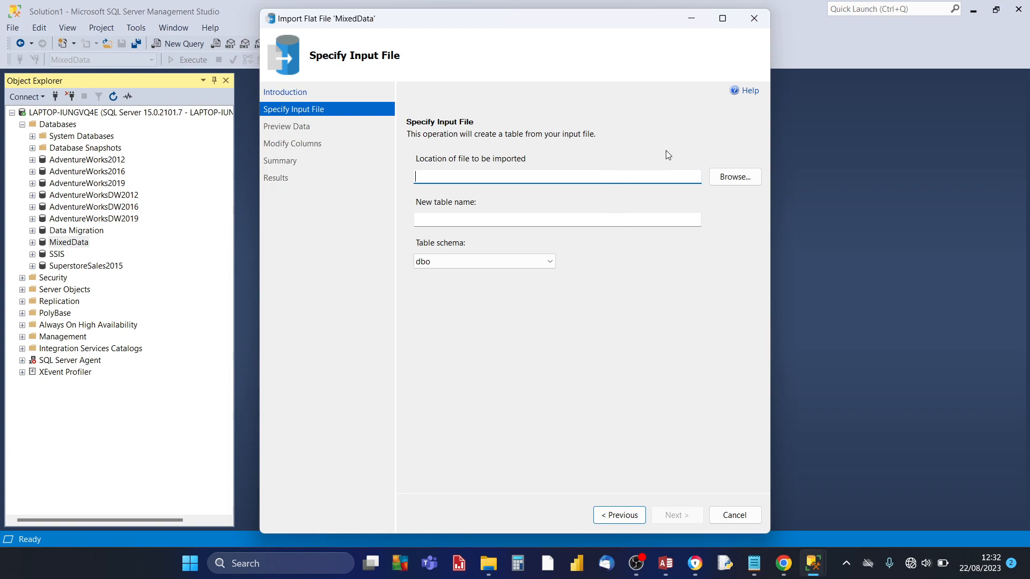
{"action": "mouse_move", "coordinate": [735, 176]}
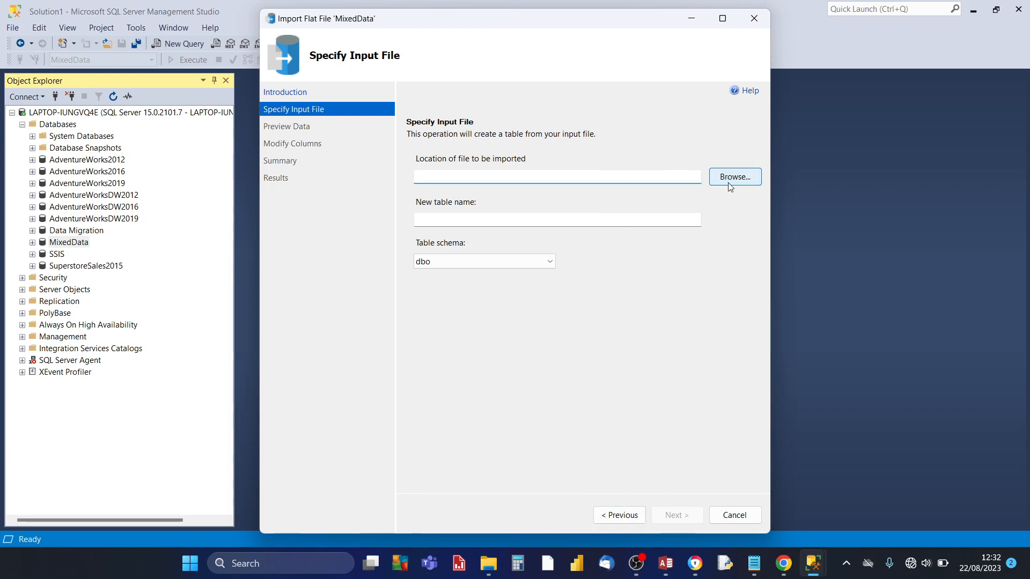
Step: Browse to and select Big_Sales_Data.csv as the file to import
{"action": "left_click", "coordinate": [734, 177]}
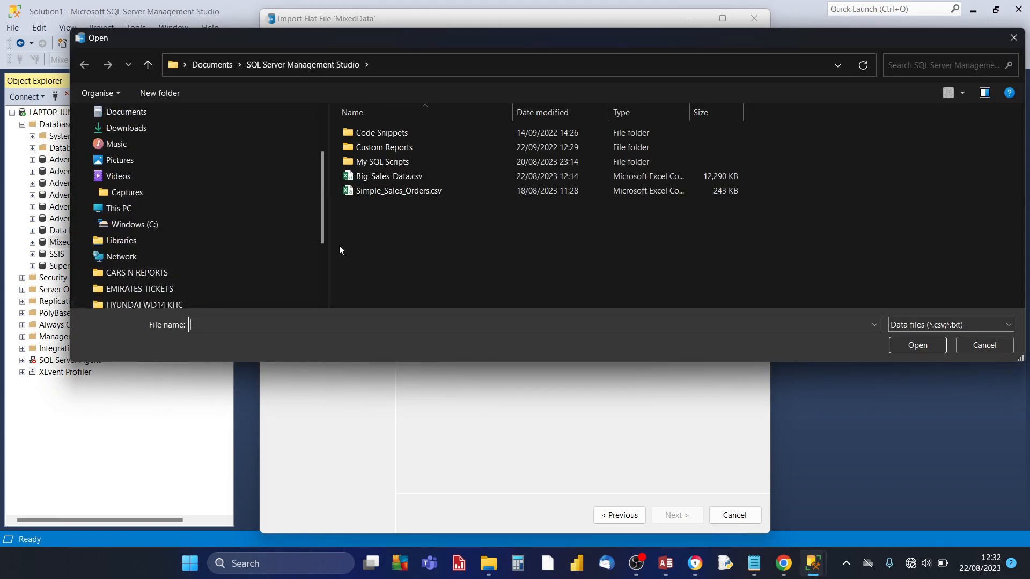
{"action": "left_click", "coordinate": [389, 176]}
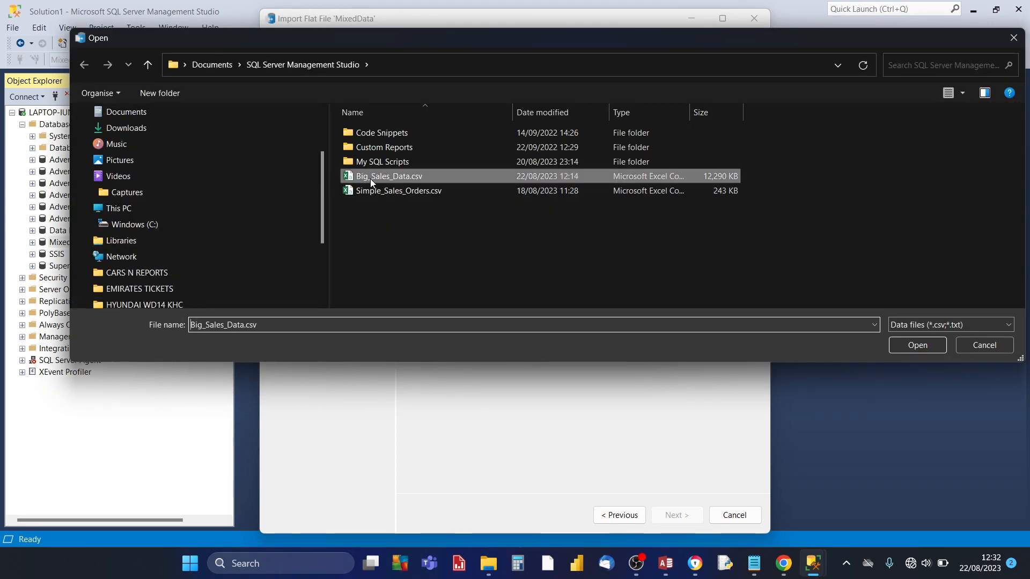
{"action": "mouse_move", "coordinate": [916, 345]}
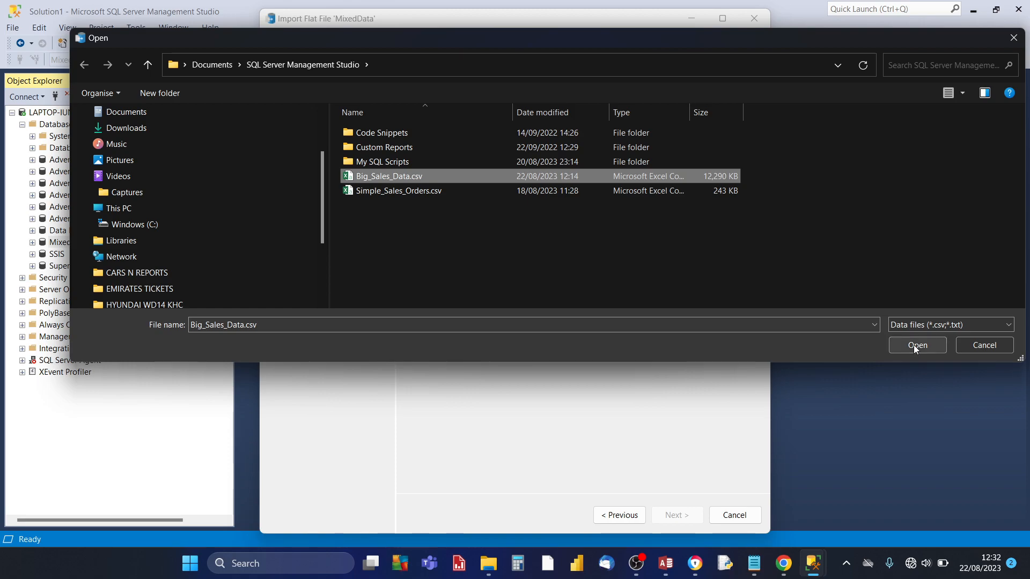
{"action": "left_click", "coordinate": [916, 345]}
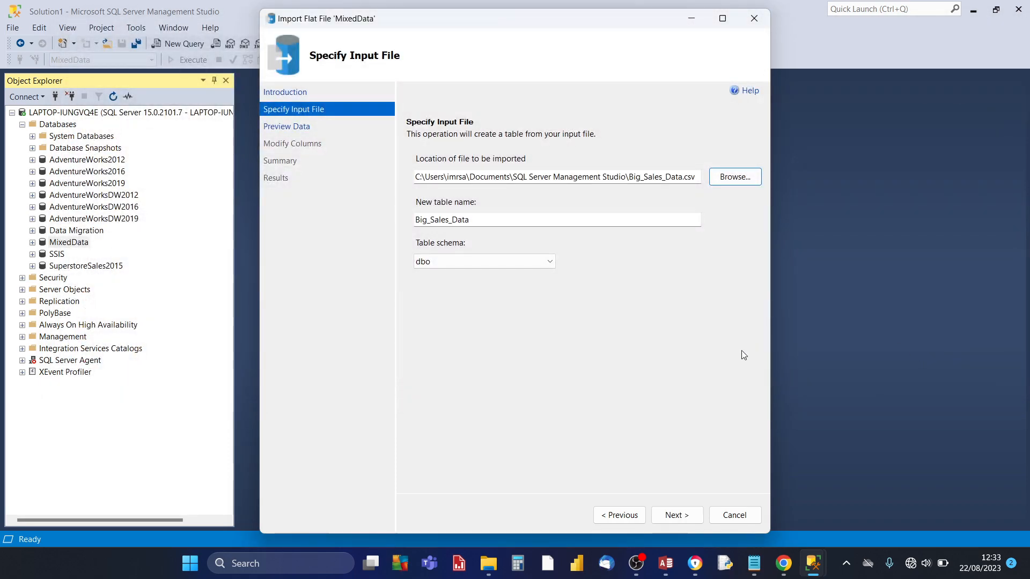
{"action": "mouse_move", "coordinate": [480, 239]}
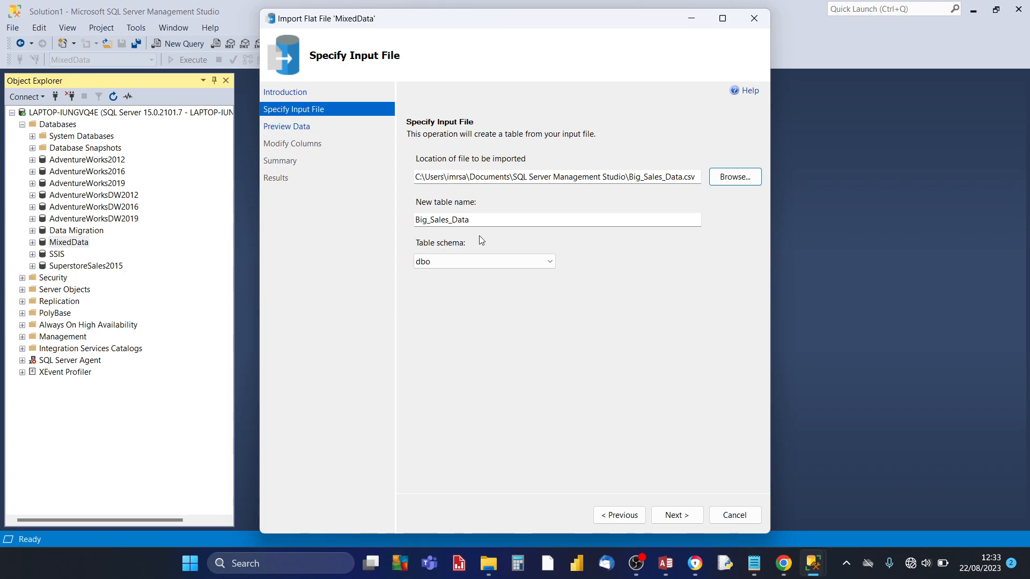
Step: Rename the new table to BigSalesData under dbo and continue to Preview Data
{"action": "left_click", "coordinate": [473, 220]}
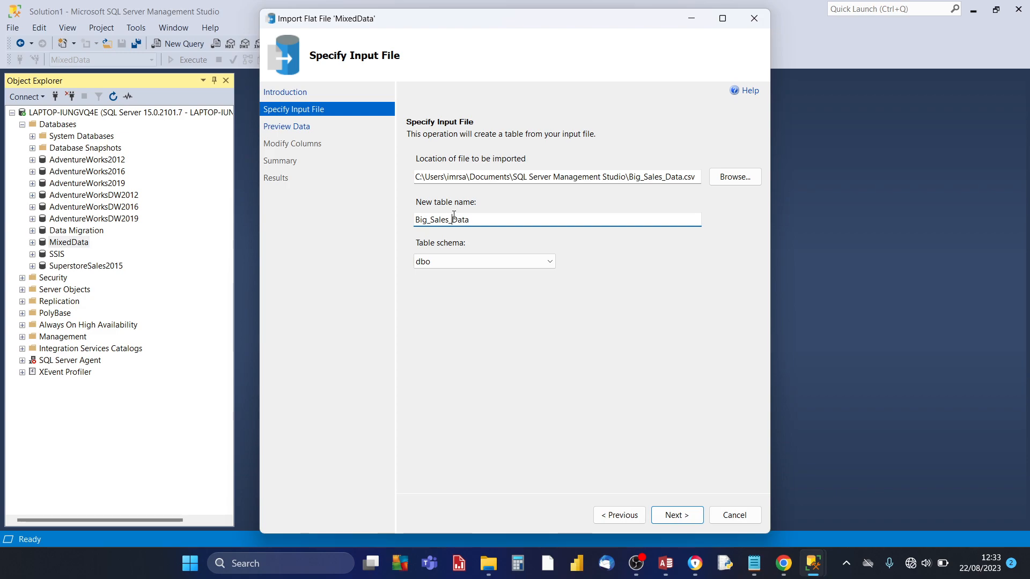
{"action": "key", "text": "Backspace"}
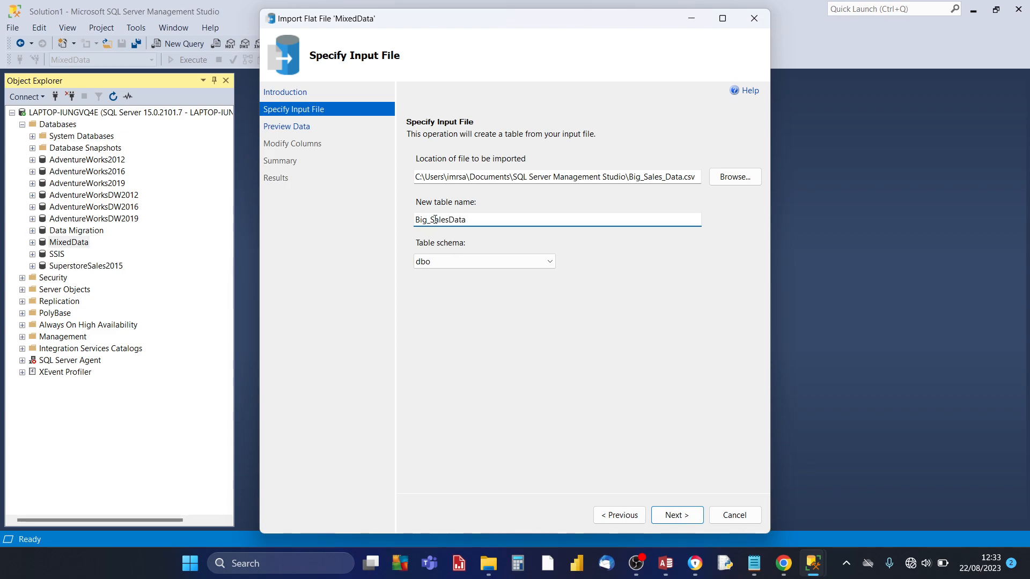
{"action": "type", "text": "BigSalesData"}
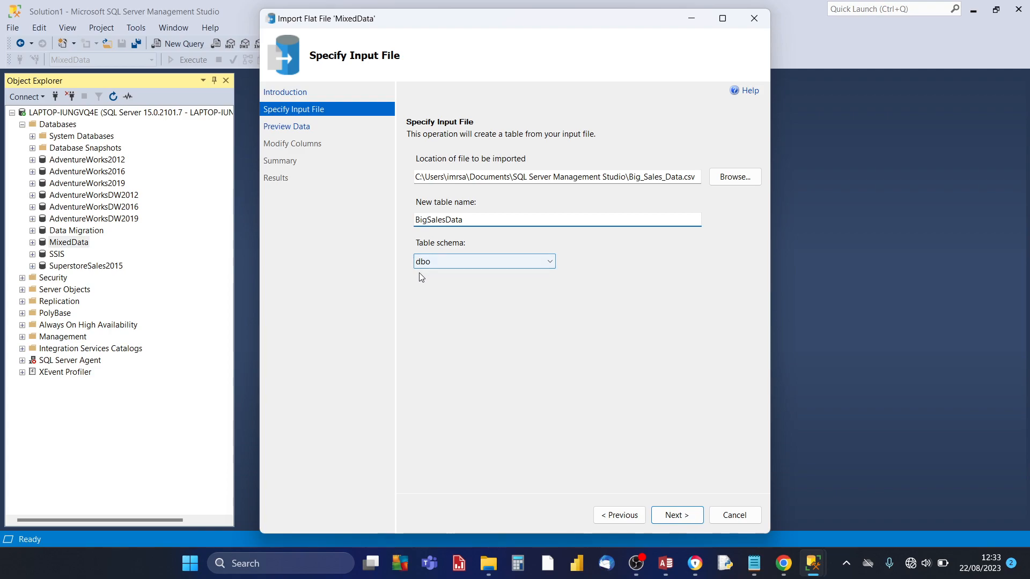
{"action": "left_click", "coordinate": [676, 515]}
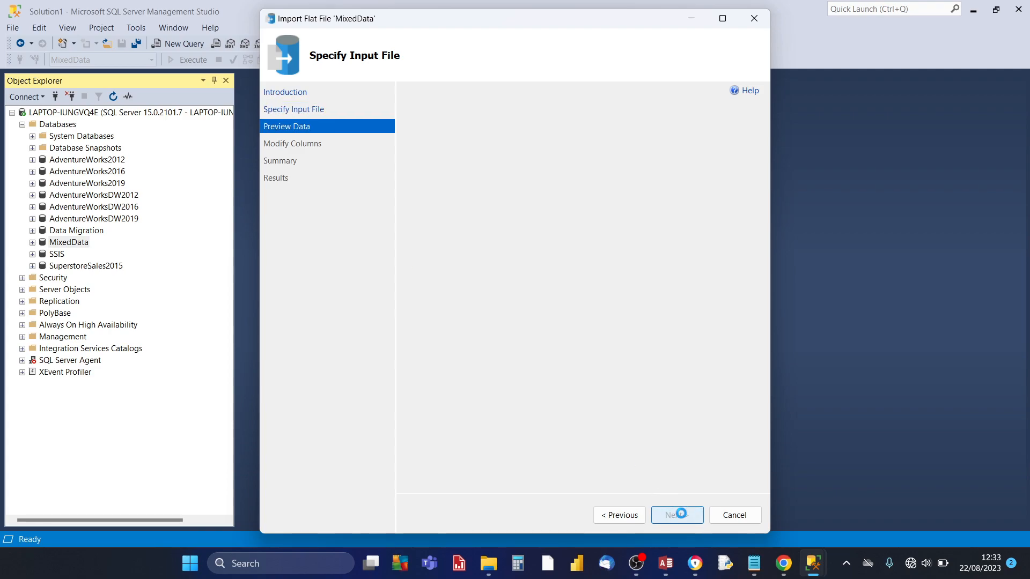
Step: Review the Big_Sales_Data preview rows and continue to the Modify Columns page
{"action": "left_click", "coordinate": [676, 515]}
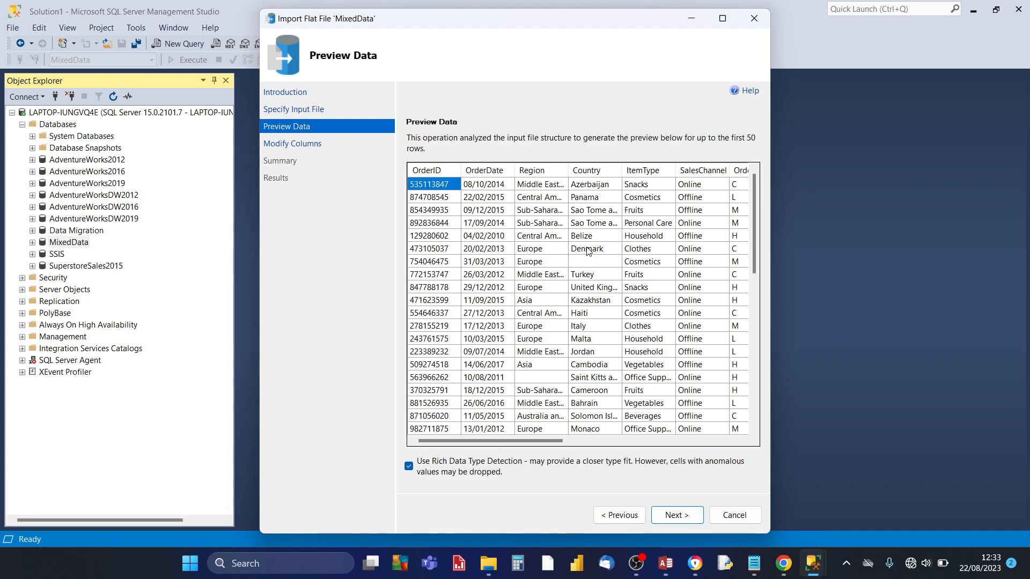
{"action": "mouse_move", "coordinate": [572, 328]}
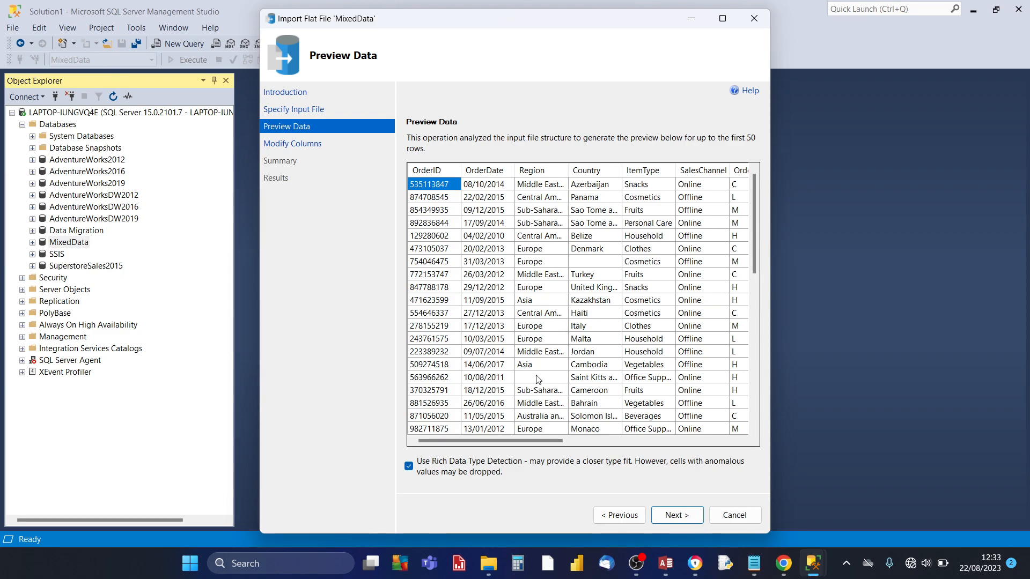
{"action": "mouse_move", "coordinate": [643, 320]}
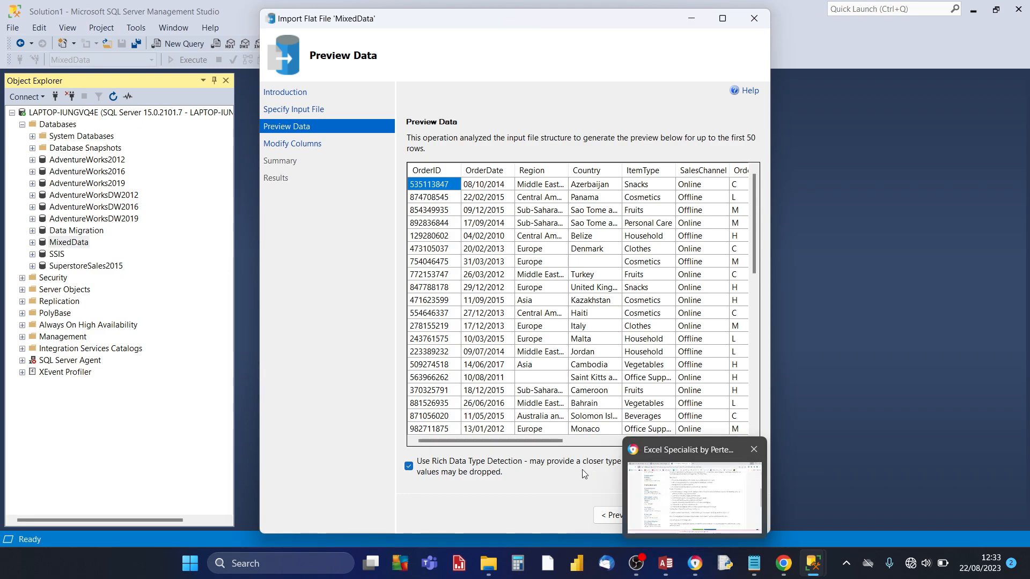
{"action": "left_click", "coordinate": [676, 515]}
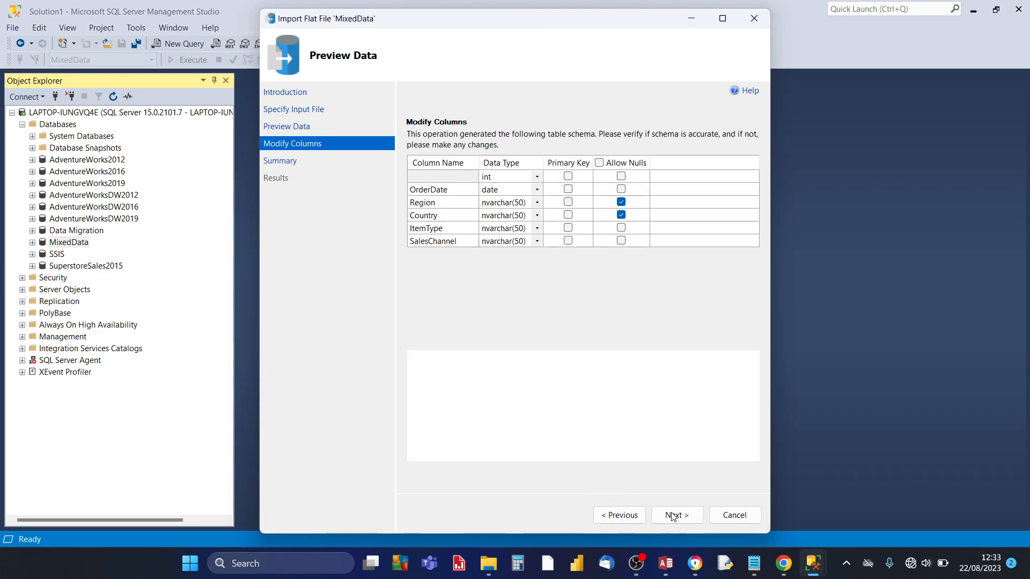
{"action": "left_click", "coordinate": [676, 514]}
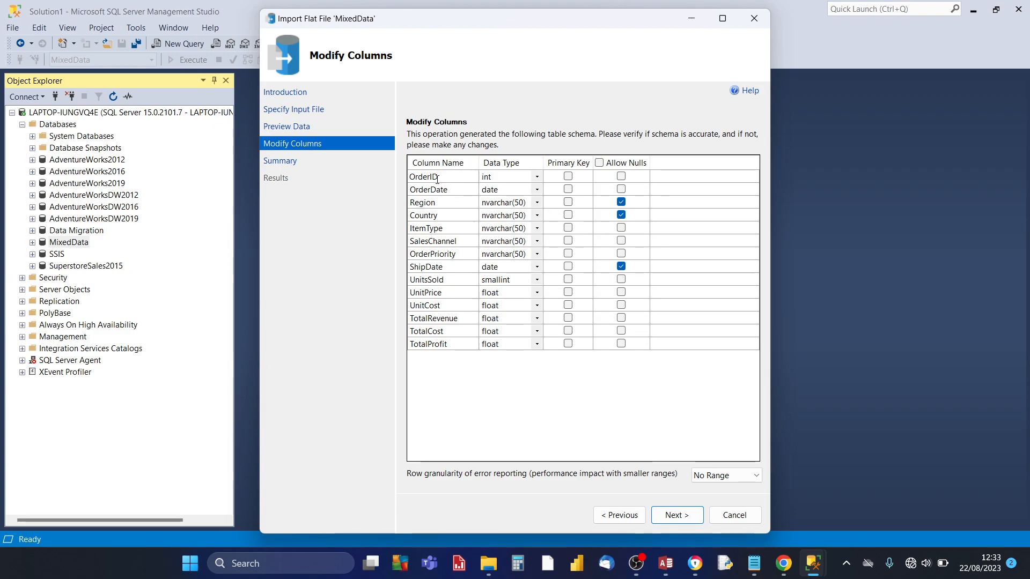
{"action": "mouse_move", "coordinate": [433, 339]}
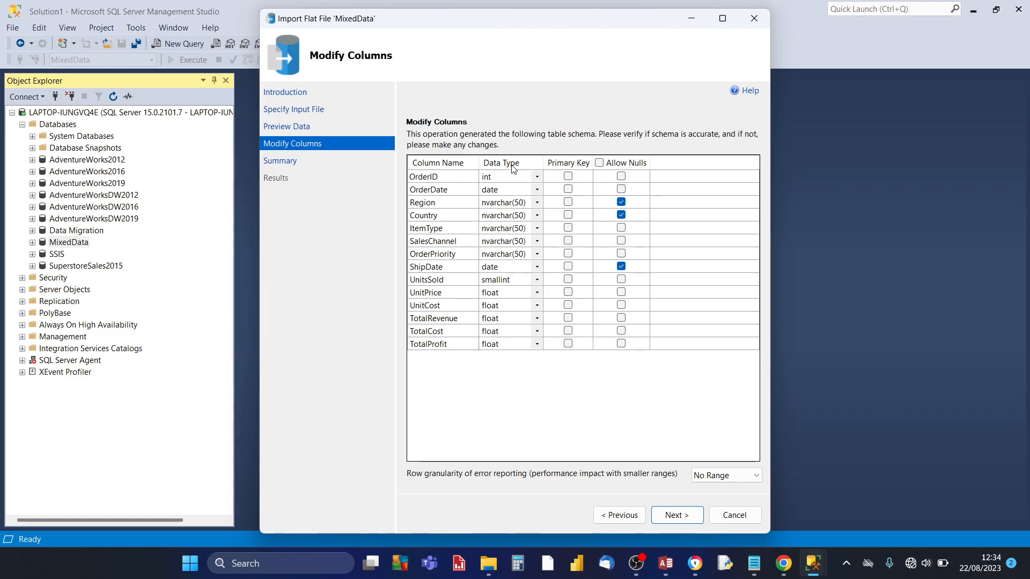
{"action": "mouse_move", "coordinate": [504, 190]}
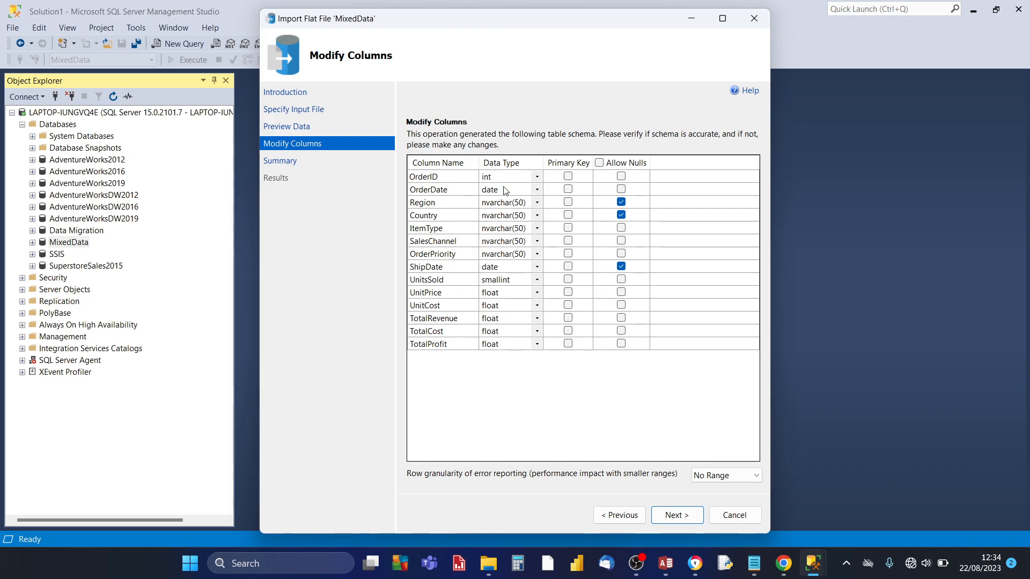
{"action": "mouse_move", "coordinate": [482, 304]}
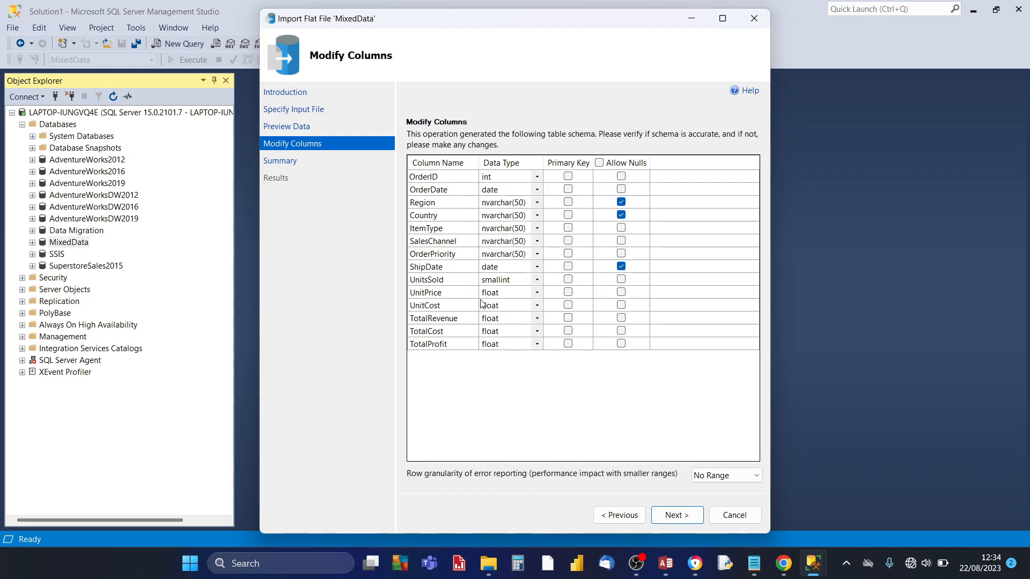
{"action": "mouse_move", "coordinate": [455, 304]}
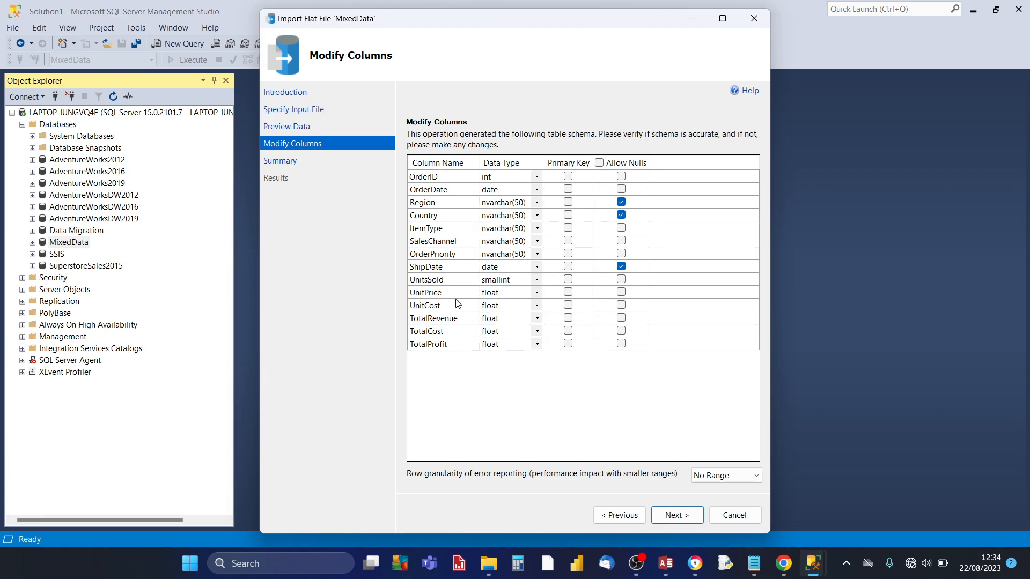
{"action": "mouse_move", "coordinate": [477, 311]}
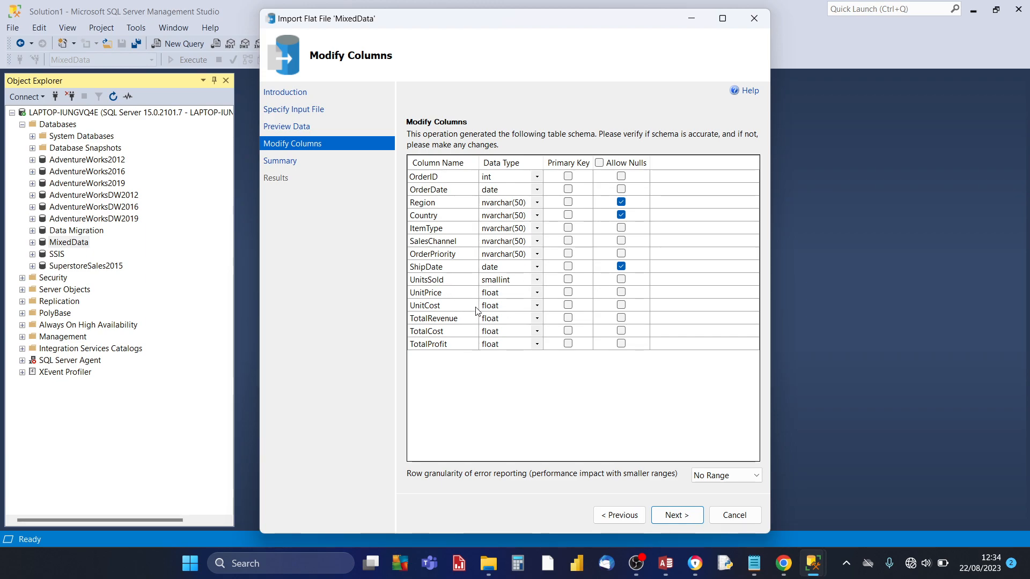
{"action": "mouse_move", "coordinate": [504, 291]}
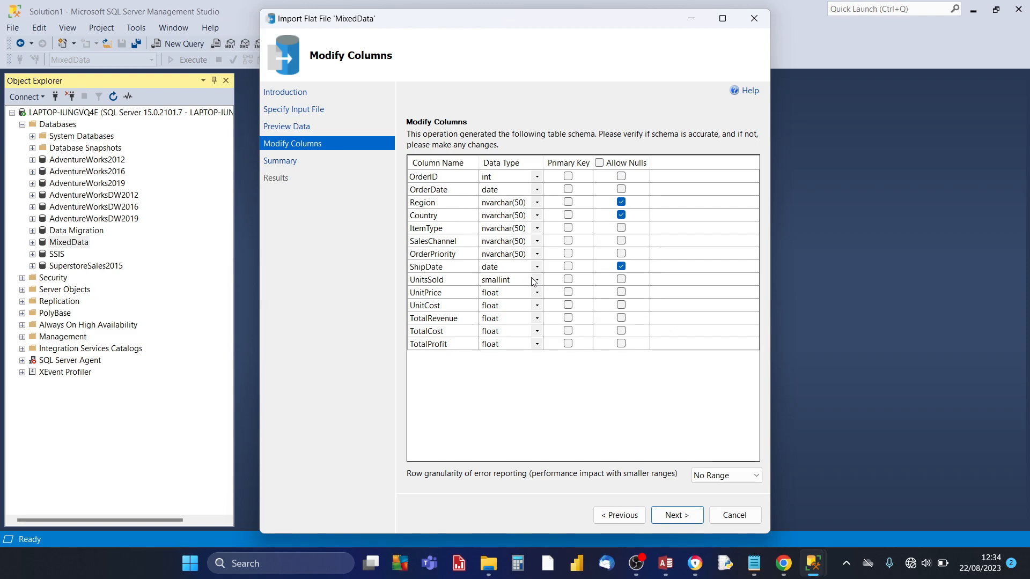
{"action": "left_click", "coordinate": [536, 279]}
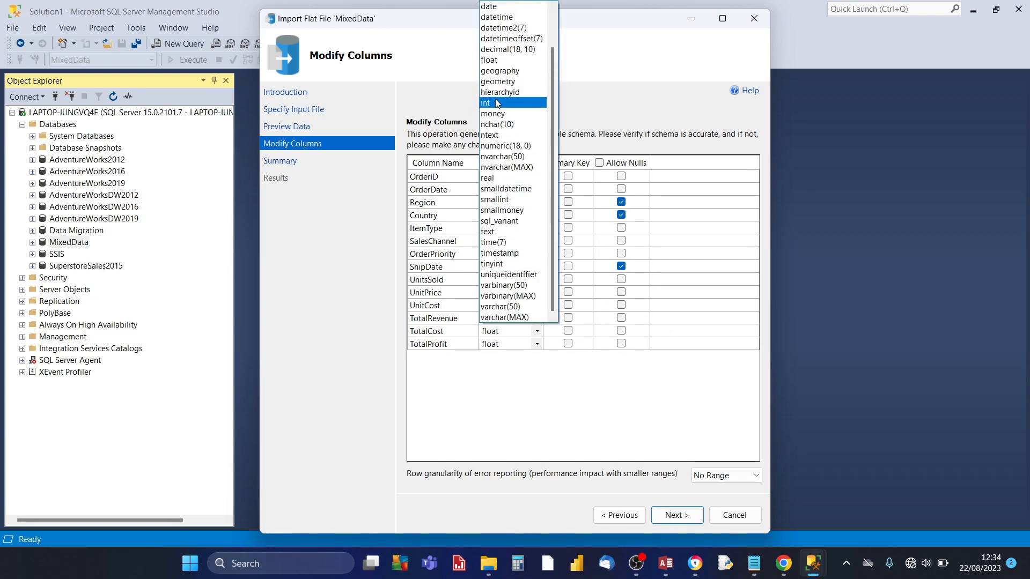
{"action": "mouse_move", "coordinate": [501, 220]}
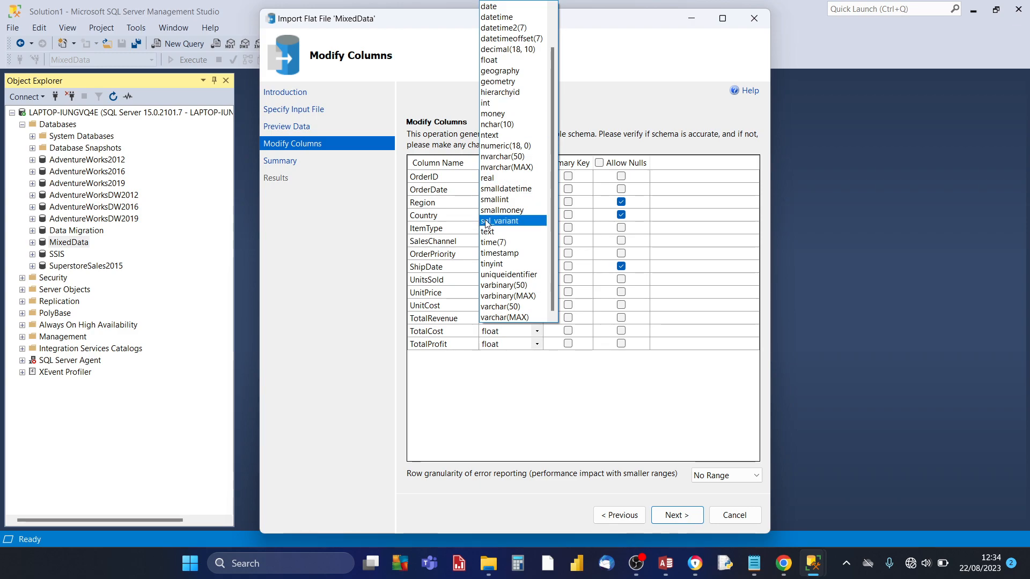
{"action": "left_click", "coordinate": [495, 199]}
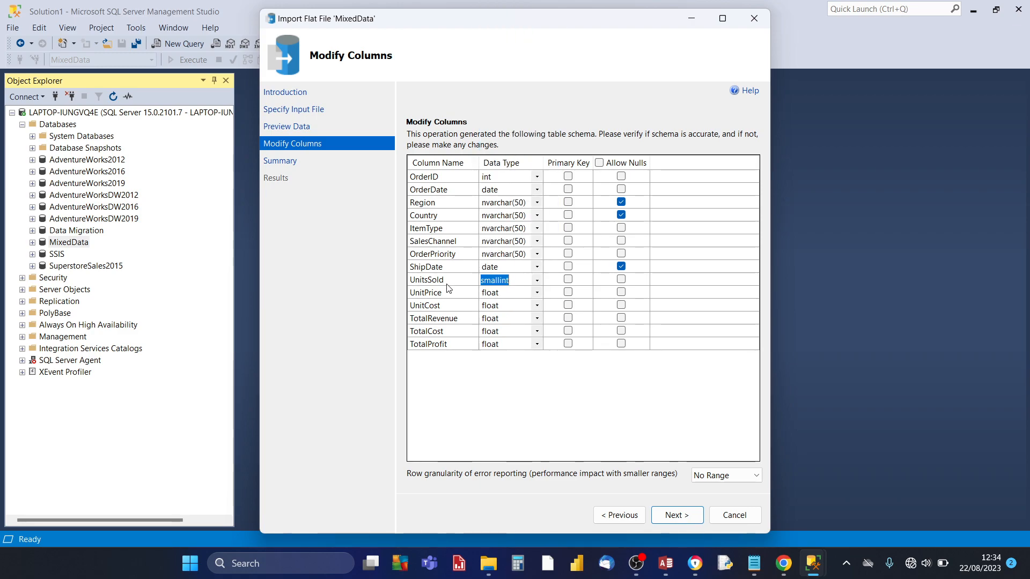
{"action": "mouse_move", "coordinate": [561, 170]}
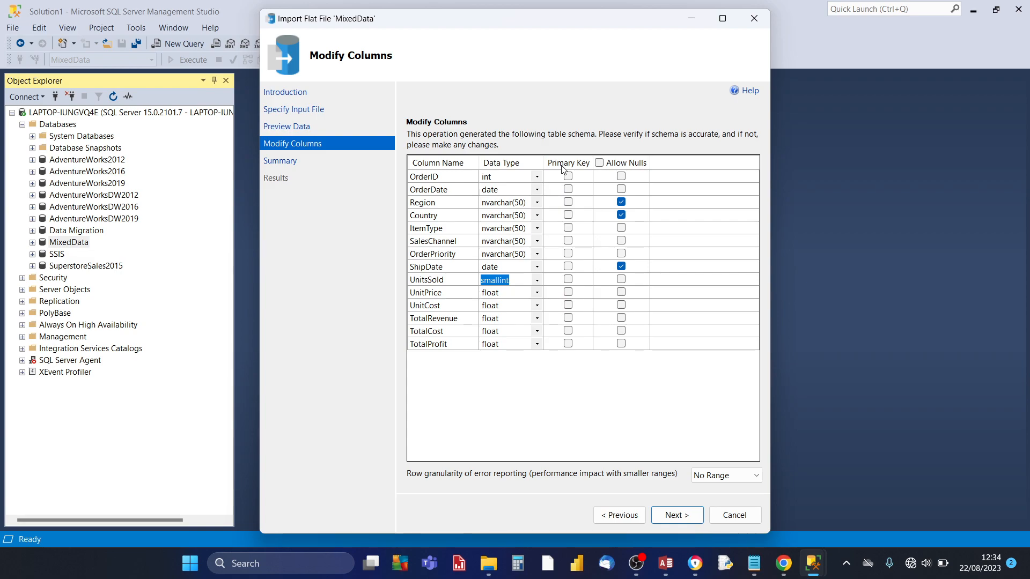
{"action": "mouse_move", "coordinate": [568, 178]}
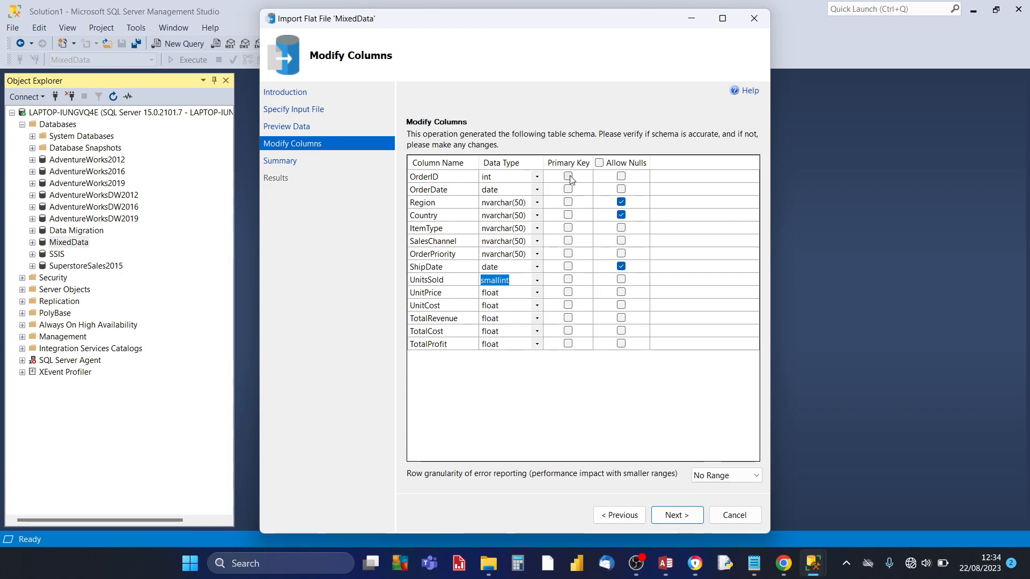
{"action": "mouse_move", "coordinate": [571, 183]}
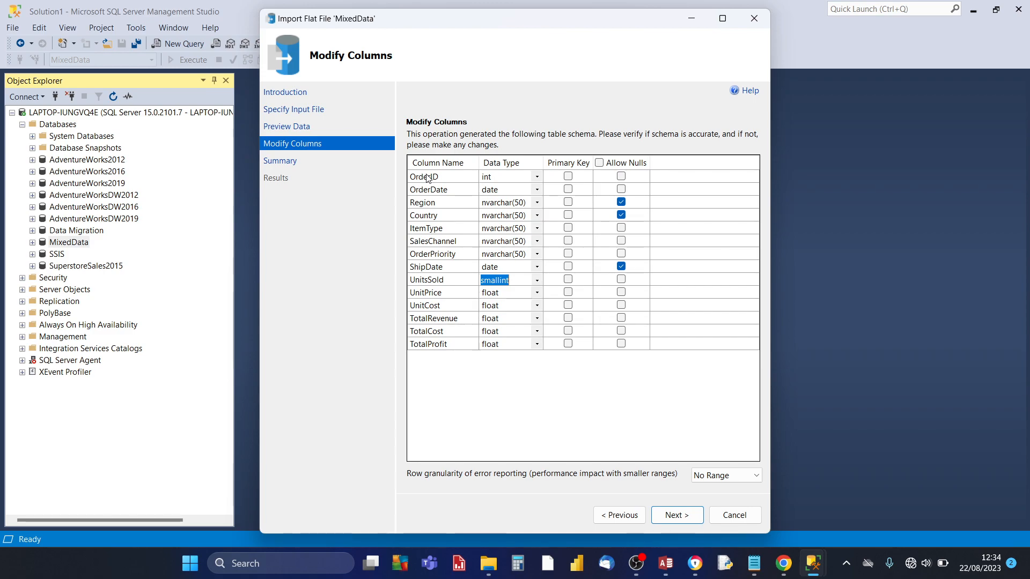
Step: Make OrderID the primary key, allow nulls on ShipDate, and advance to Summary
{"action": "left_click", "coordinate": [424, 175]}
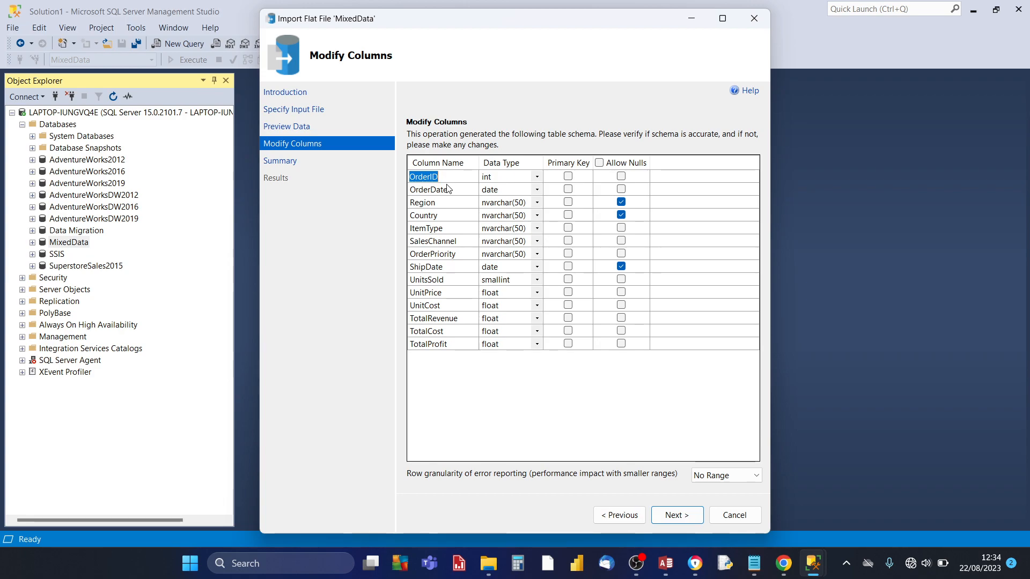
{"action": "left_click", "coordinate": [427, 189]}
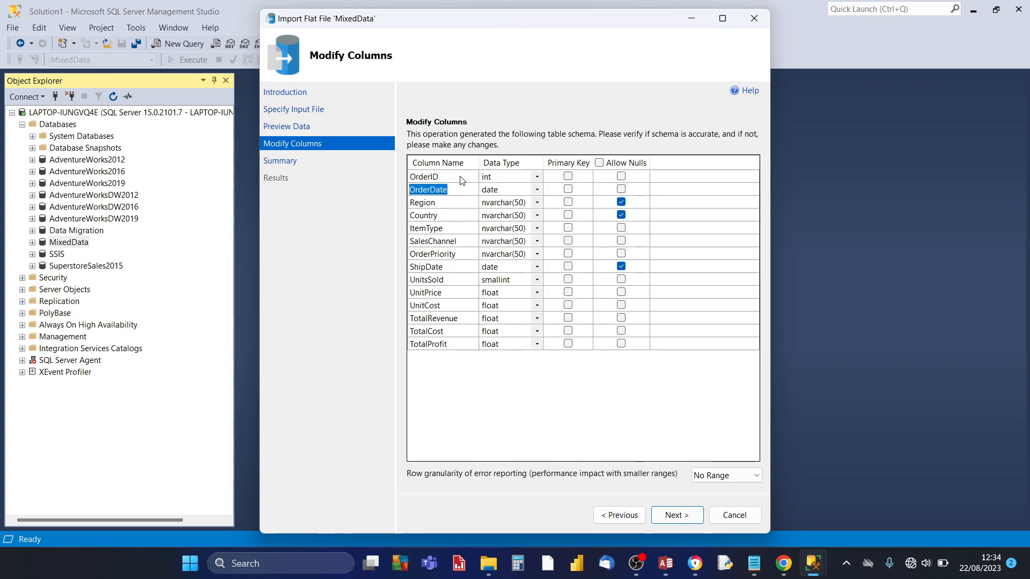
{"action": "left_click", "coordinate": [427, 176]}
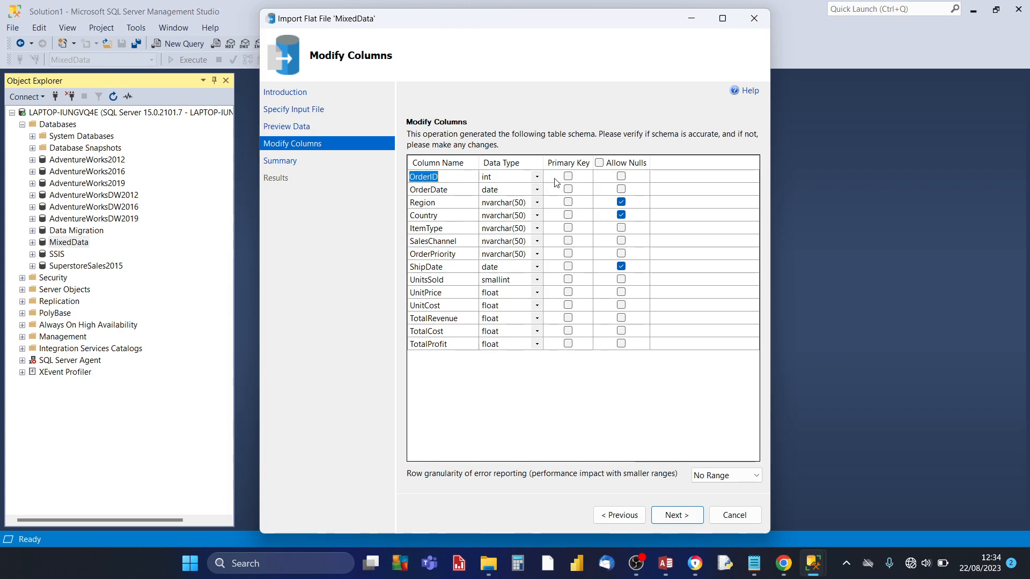
{"action": "left_click", "coordinate": [567, 176]}
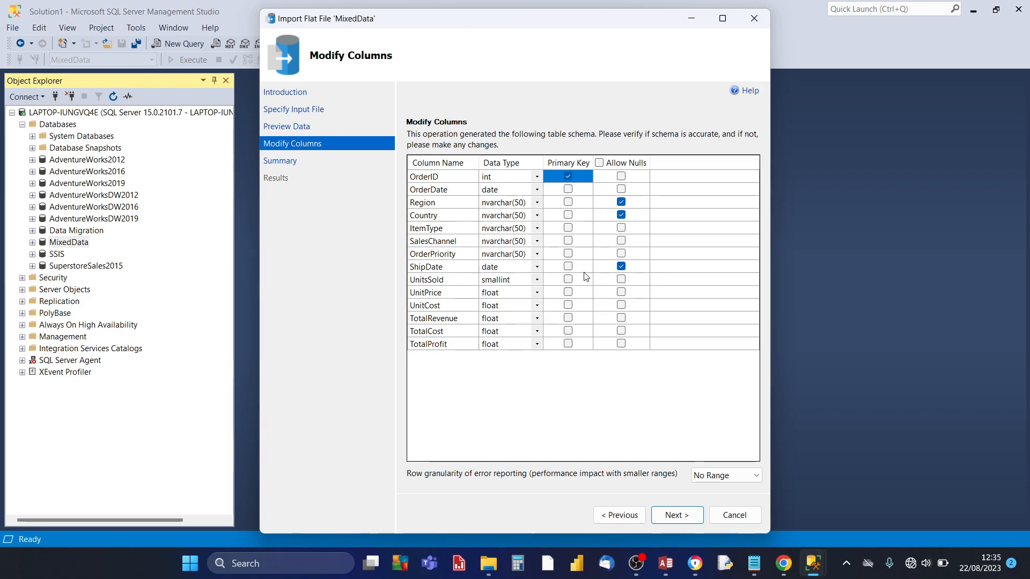
{"action": "mouse_move", "coordinate": [465, 207]}
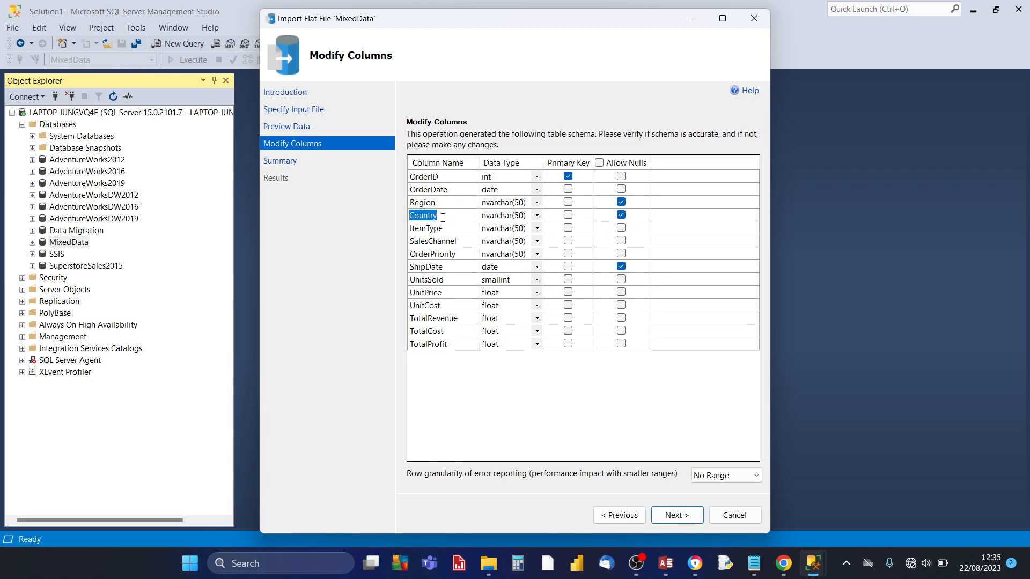
{"action": "left_click", "coordinate": [426, 267]}
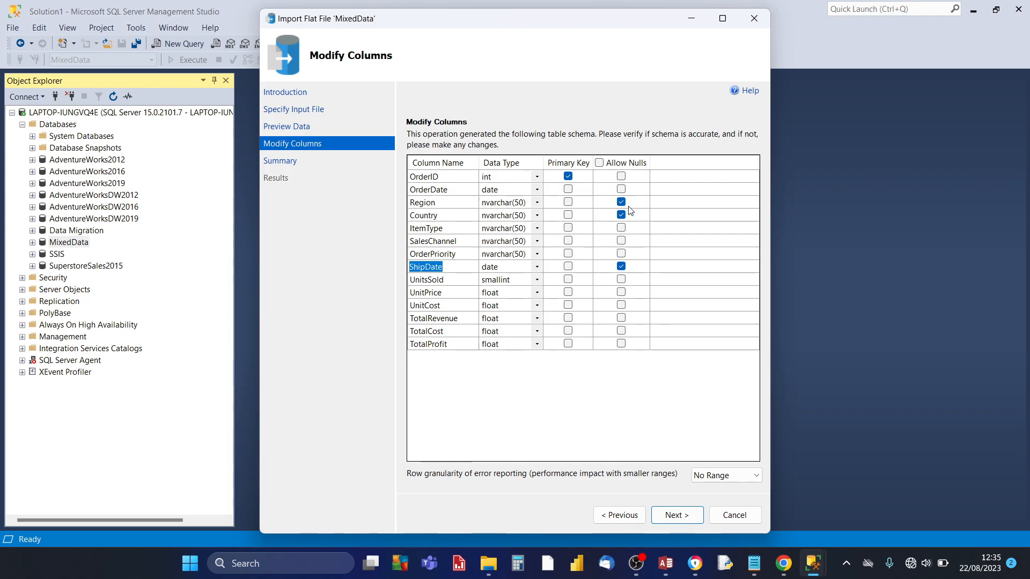
{"action": "mouse_move", "coordinate": [629, 208]}
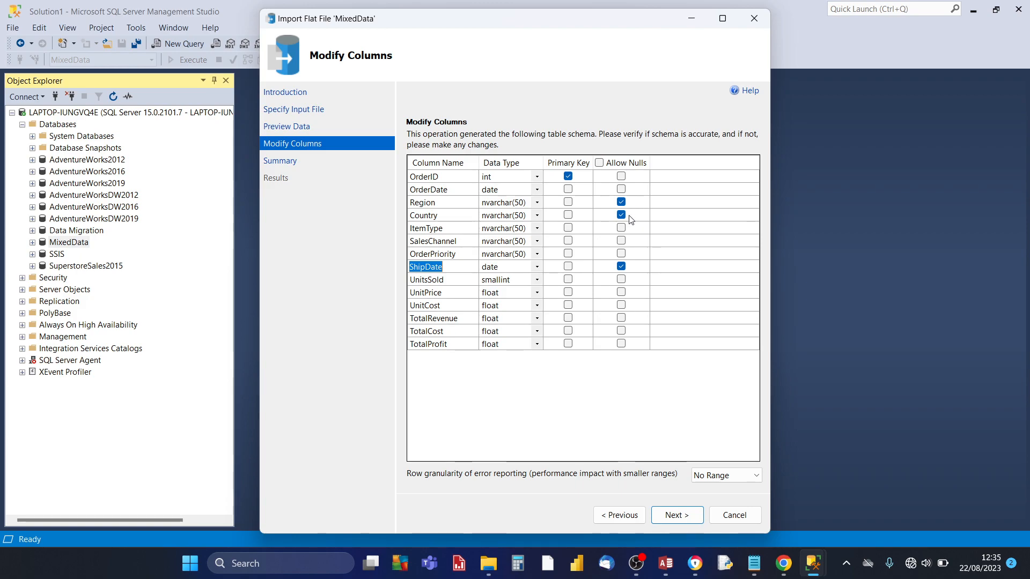
{"action": "left_click", "coordinate": [677, 515]}
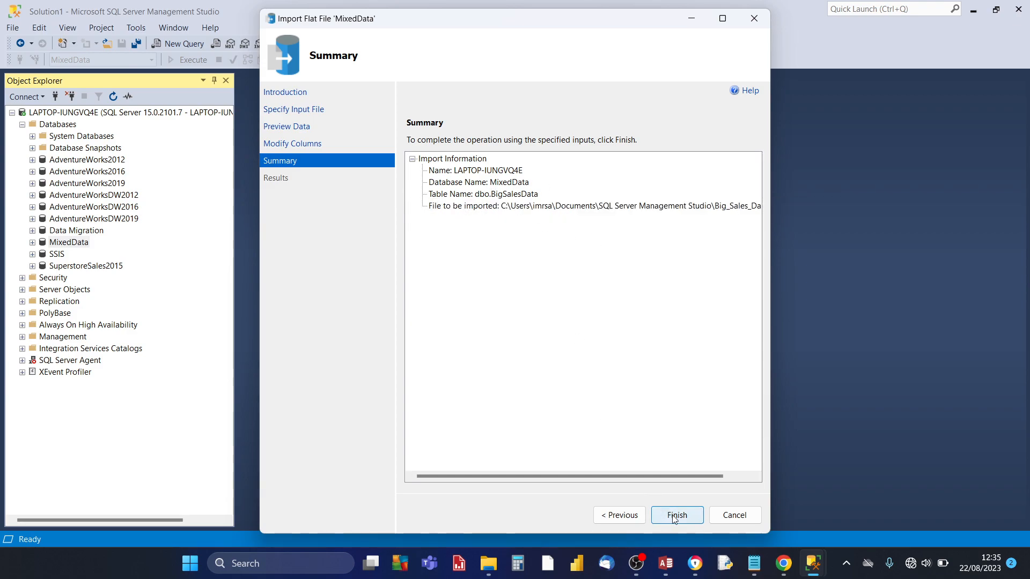
Step: Run the import into dbo.BigSalesData and close the wizard once it succeeds
{"action": "left_click", "coordinate": [677, 515]}
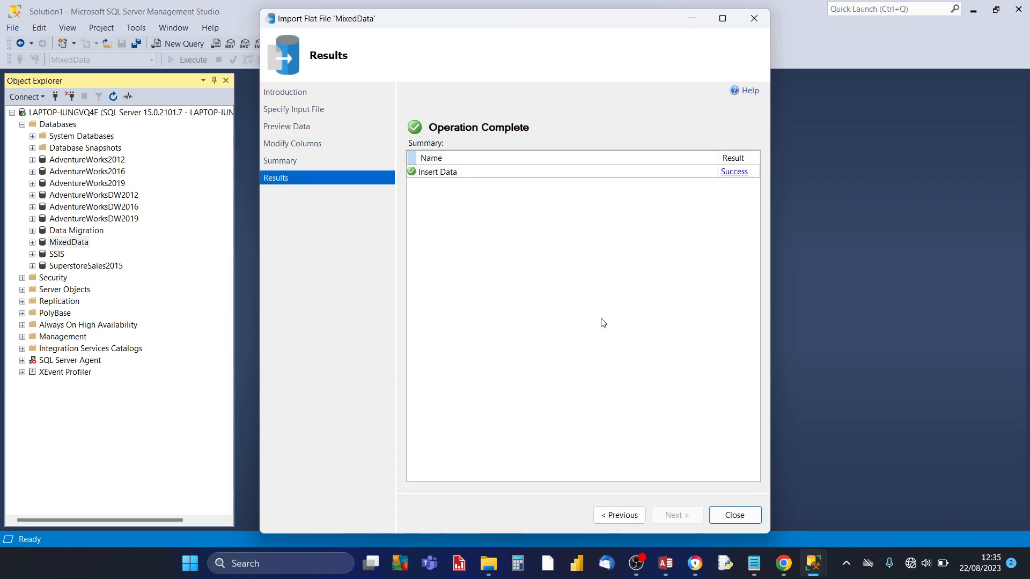
{"action": "mouse_move", "coordinate": [653, 414]}
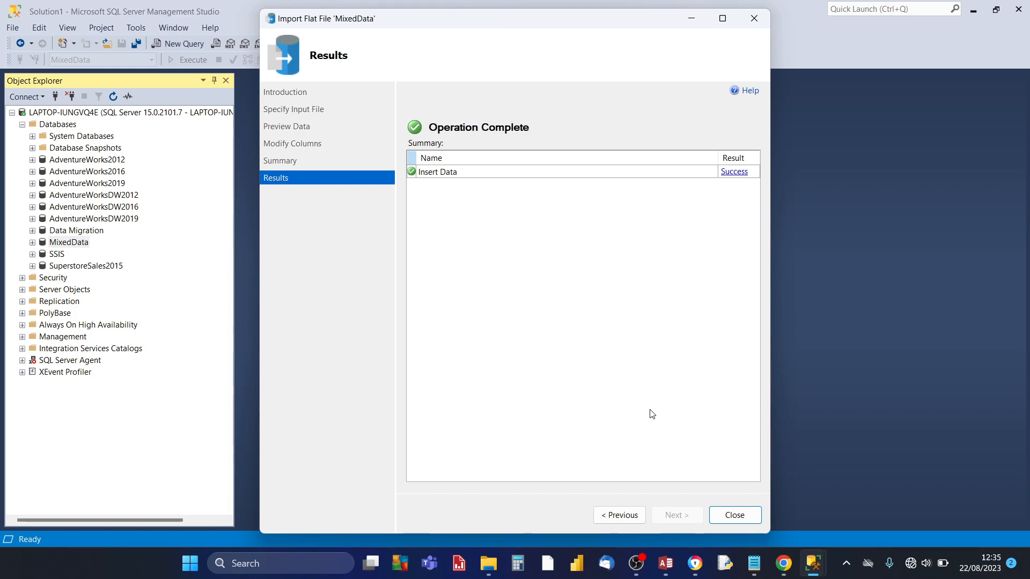
{"action": "left_click", "coordinate": [733, 515]}
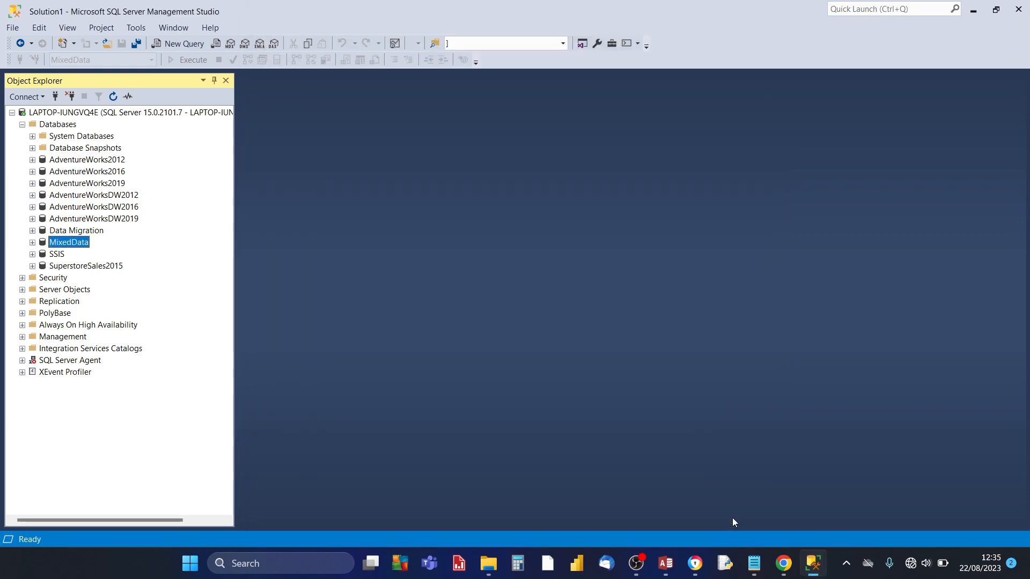
{"action": "mouse_move", "coordinate": [460, 413]}
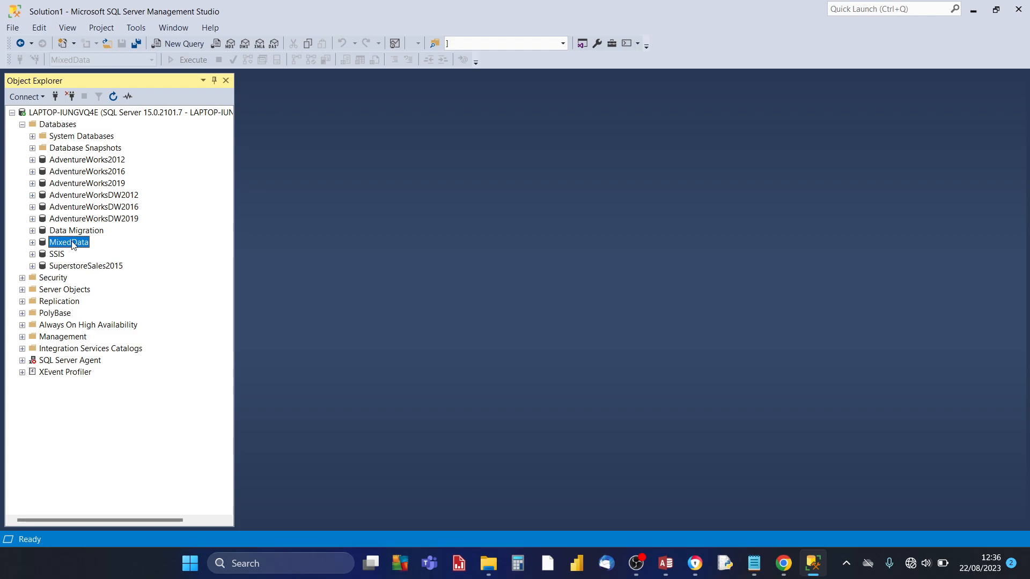
Step: Refresh MixedData, expand its Tables folder, and select dbo.BigSalesData
{"action": "right_click", "coordinate": [68, 242]}
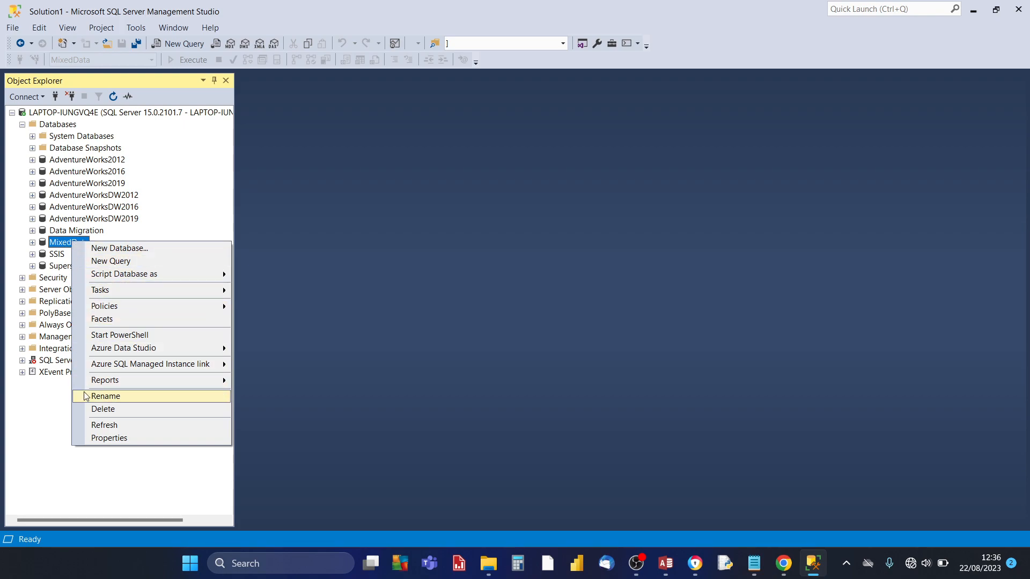
{"action": "left_click", "coordinate": [105, 396]}
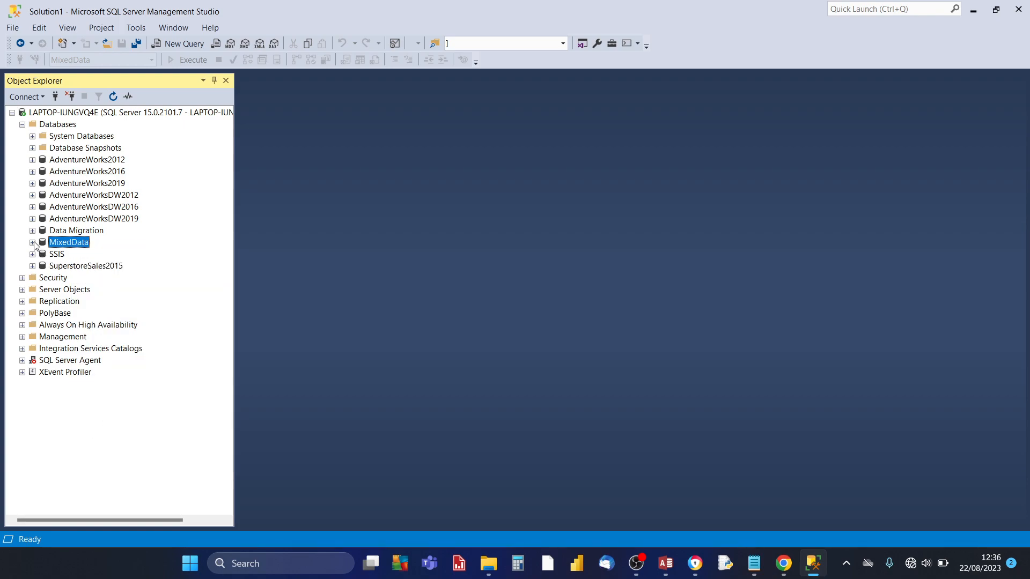
{"action": "left_click", "coordinate": [32, 242]}
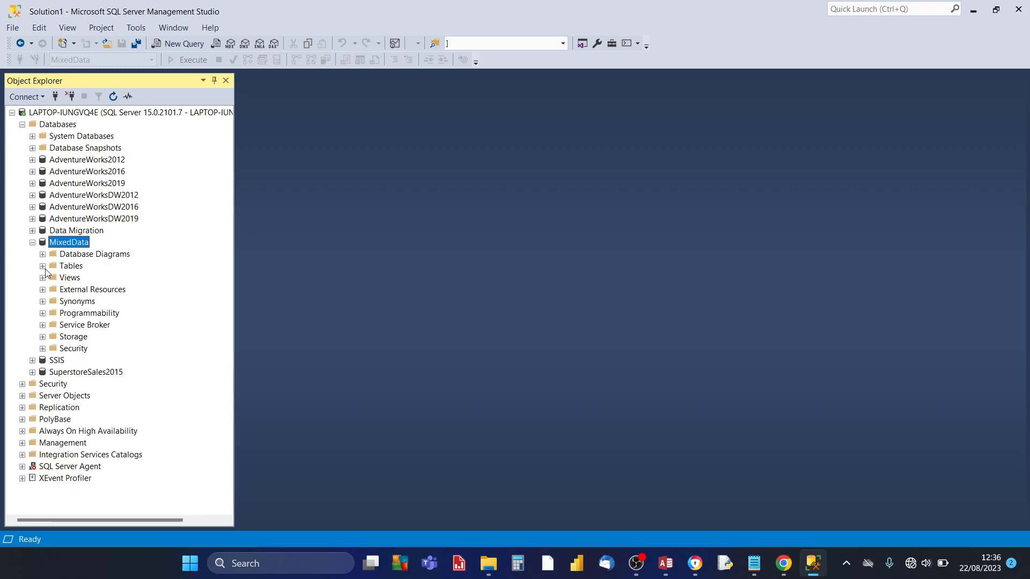
{"action": "left_click", "coordinate": [41, 266]}
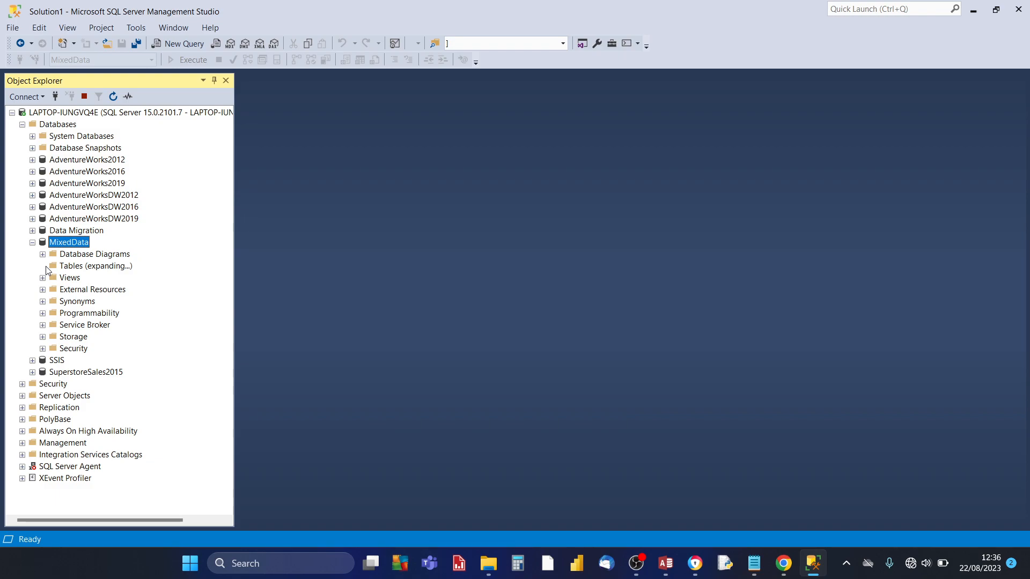
{"action": "left_click", "coordinate": [42, 266]}
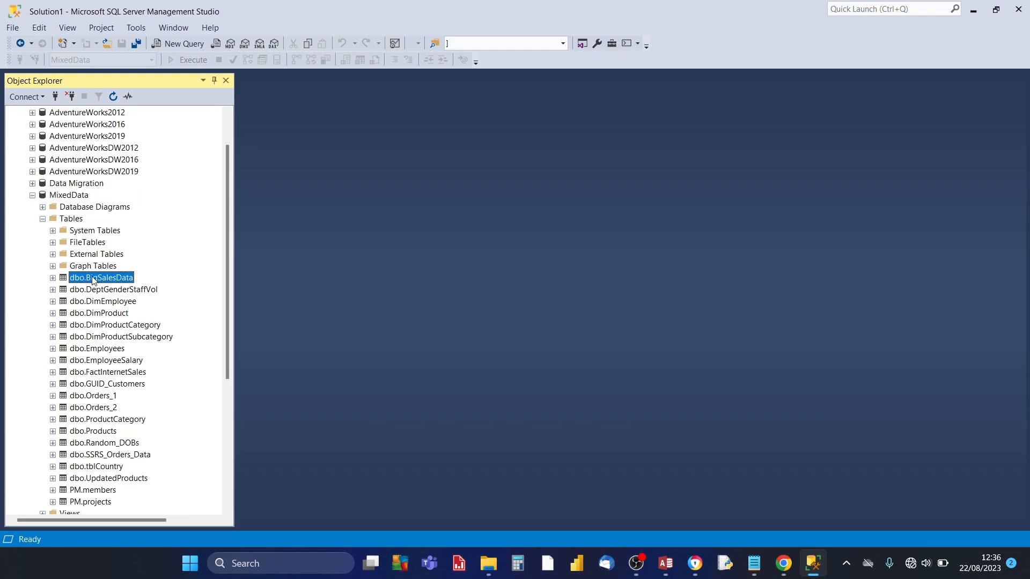
{"action": "mouse_move", "coordinate": [101, 298]}
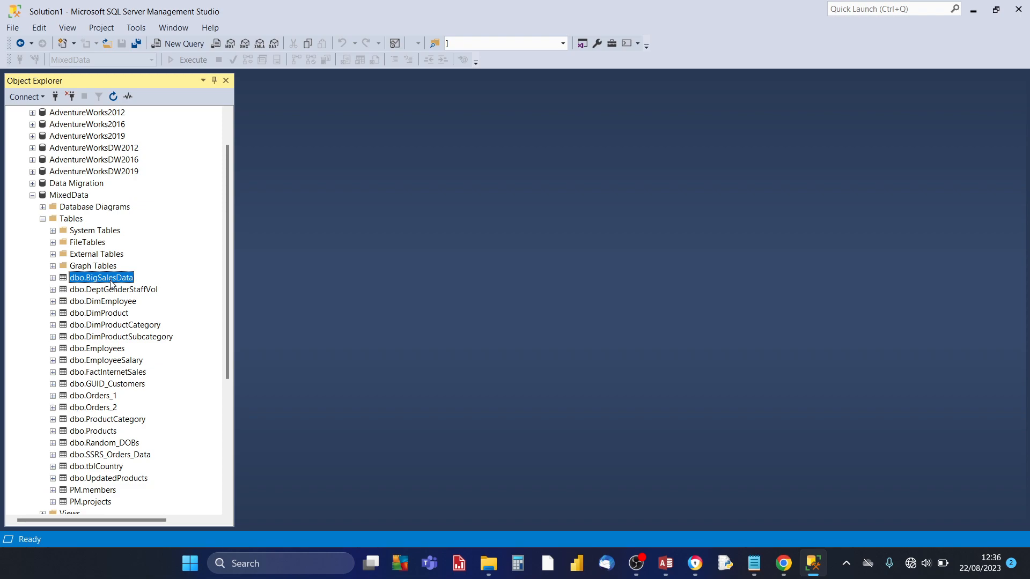
Step: Script a SELECT of all dbo.BigSalesData columns into a new query window
{"action": "right_click", "coordinate": [101, 277]}
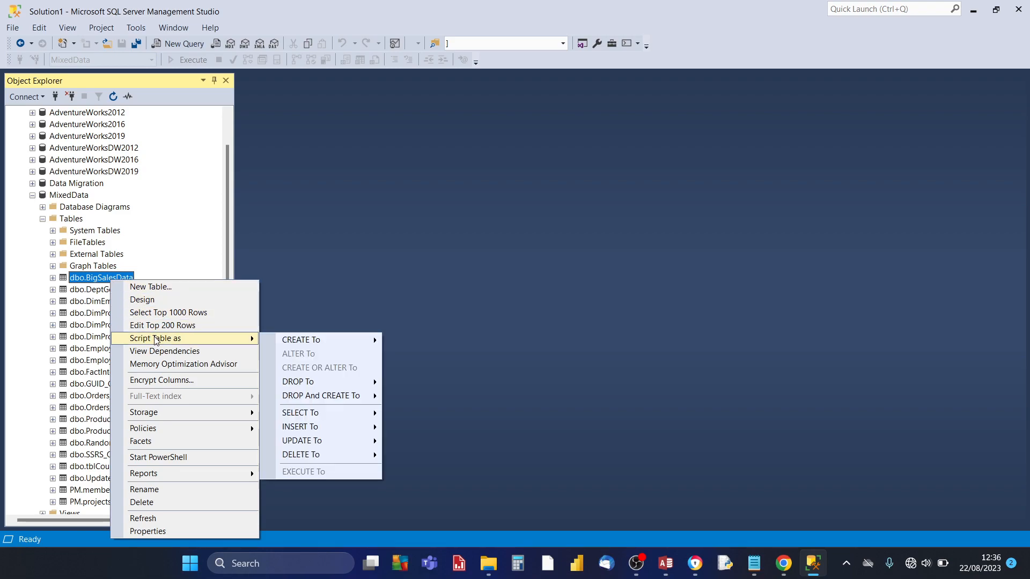
{"action": "mouse_move", "coordinate": [321, 412]}
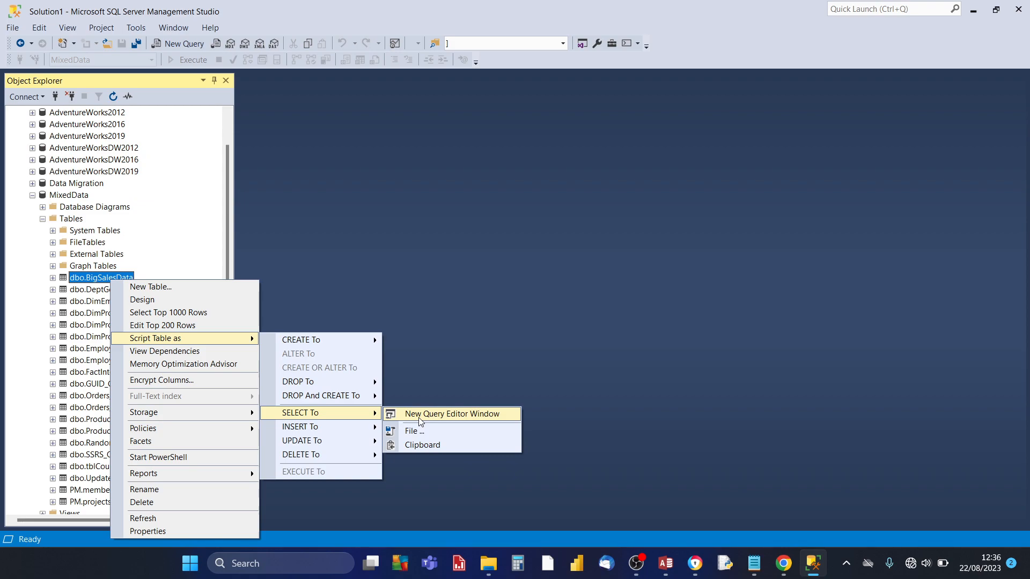
{"action": "left_click", "coordinate": [451, 413]}
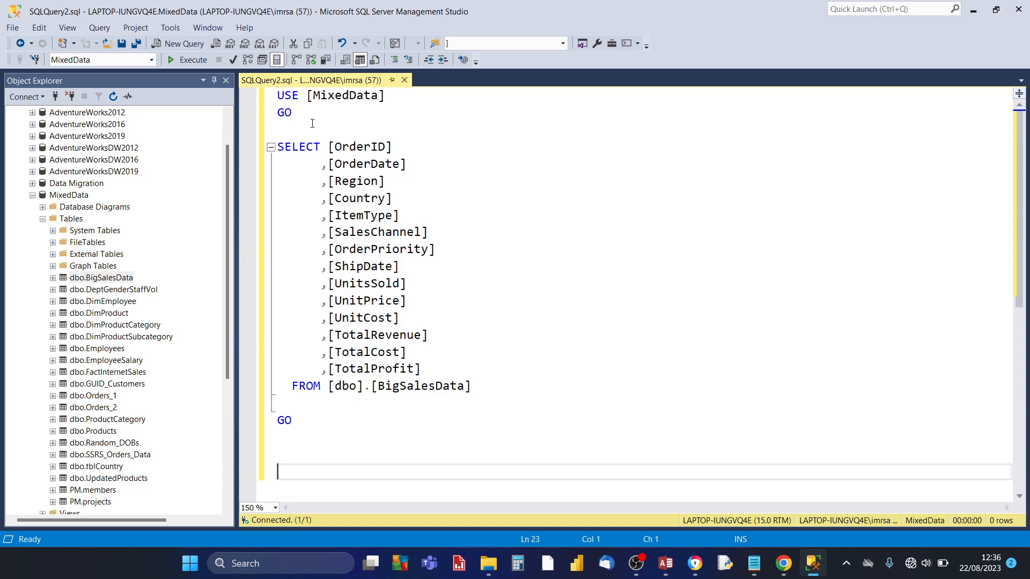
{"action": "mouse_move", "coordinate": [359, 146]}
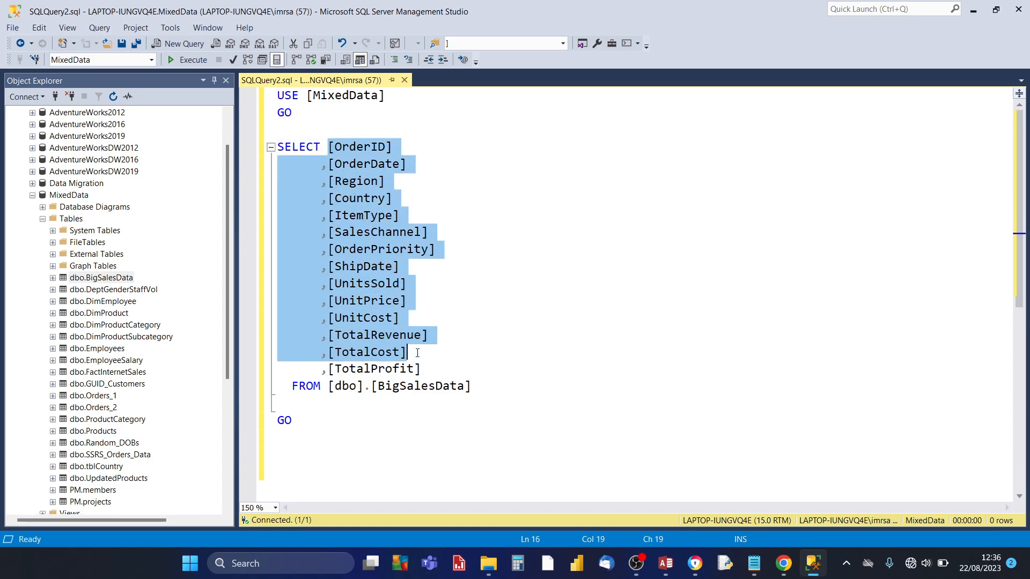
{"action": "left_click", "coordinate": [358, 216]}
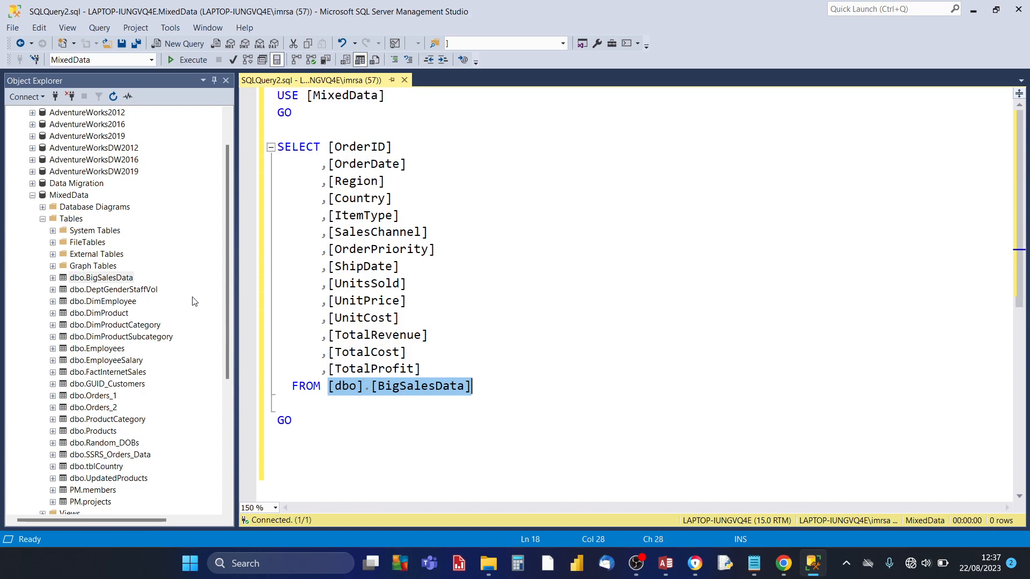
{"action": "mouse_move", "coordinate": [94, 289]}
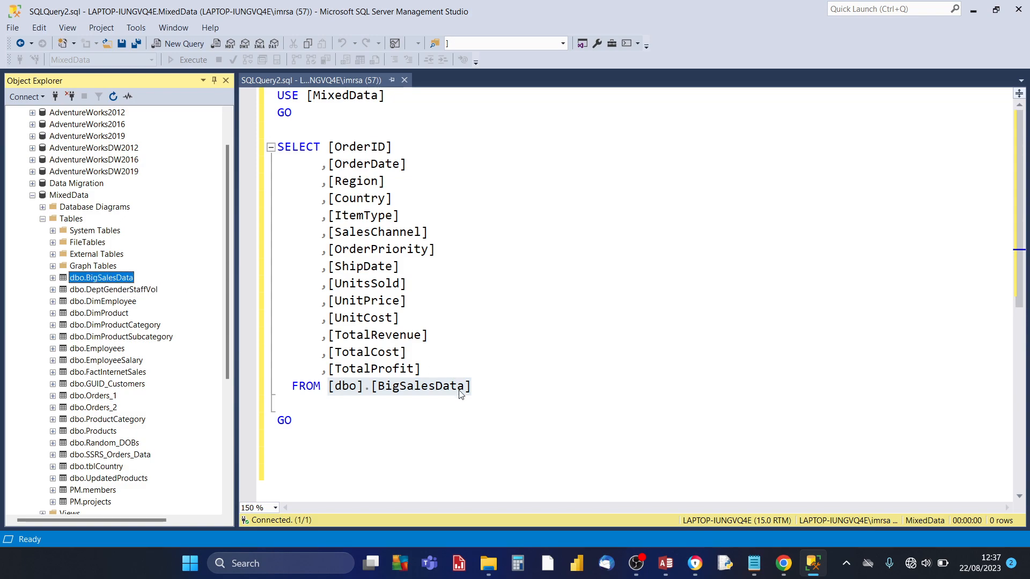
{"action": "left_click", "coordinate": [388, 301]}
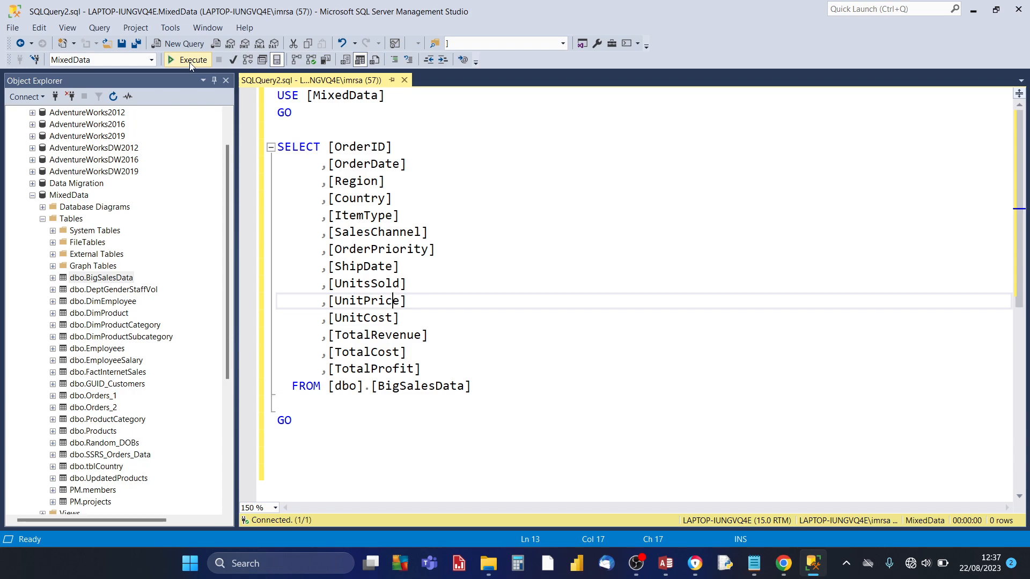
{"action": "mouse_move", "coordinate": [193, 60]}
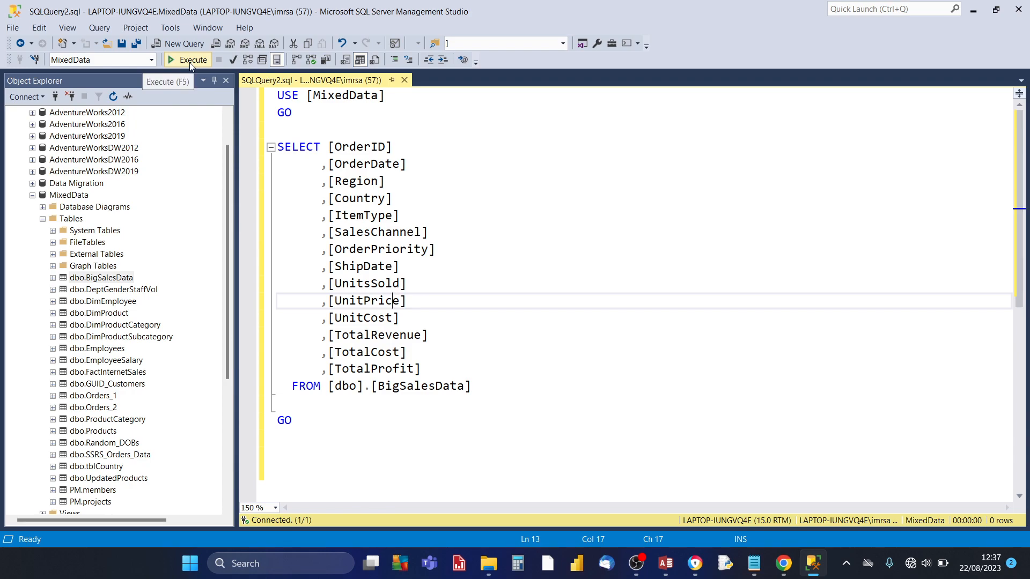
Step: Execute the dbo.BigSalesData SELECT query to return 100,000 sales rows
{"action": "left_click", "coordinate": [187, 60]}
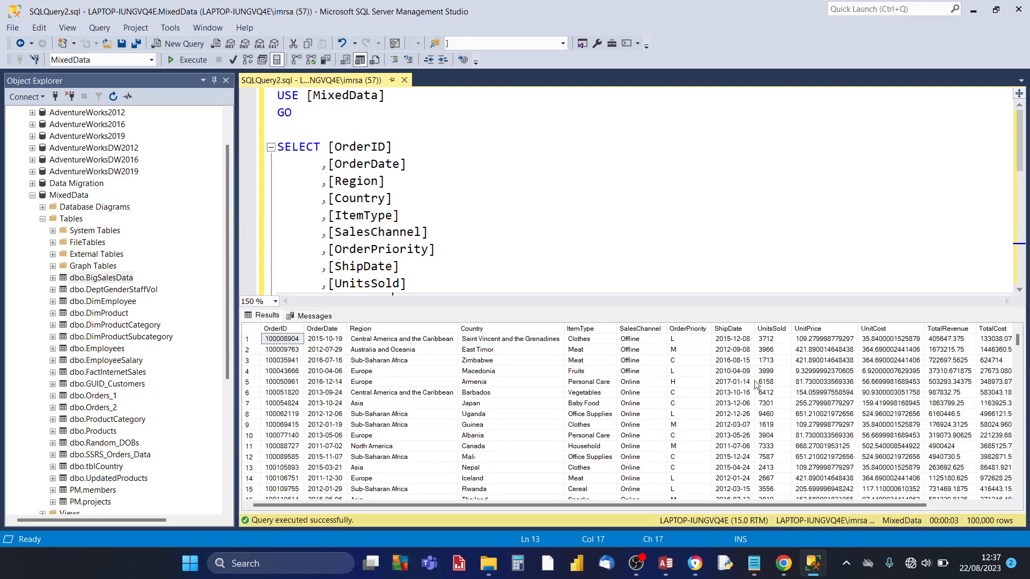
{"action": "mouse_move", "coordinate": [971, 532]}
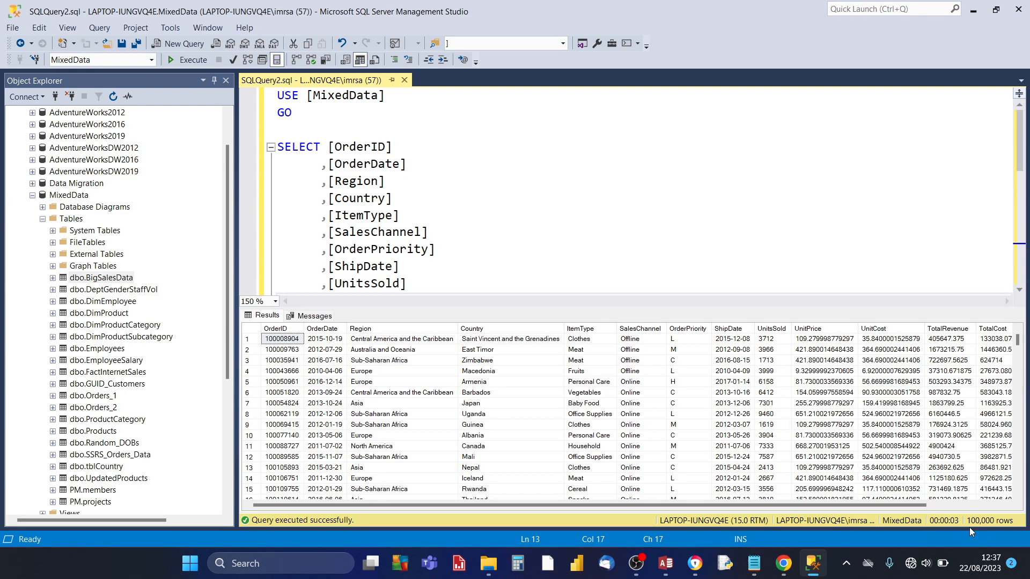